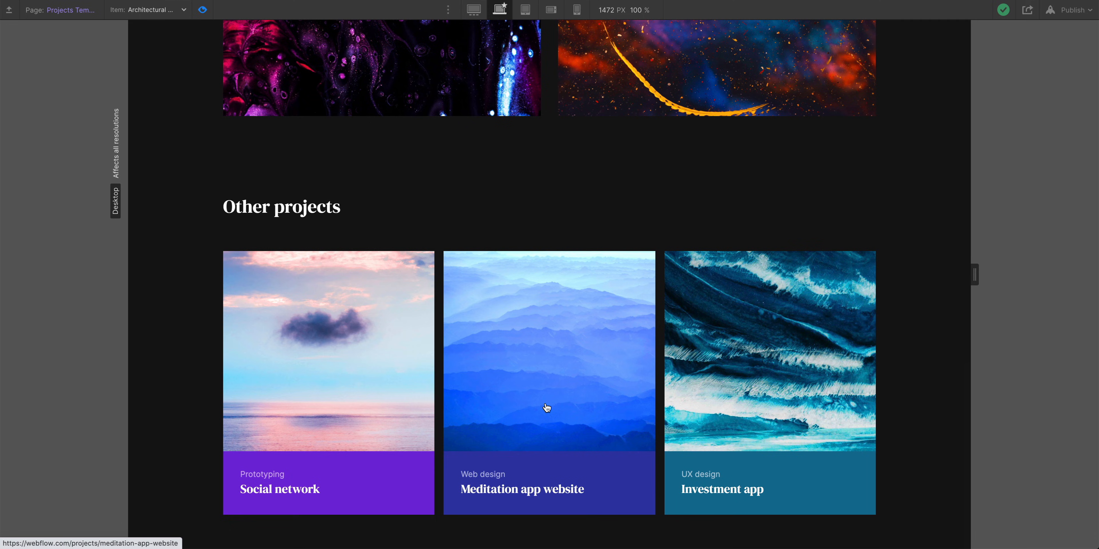
Step: Preview another project's SEO result, then switch to the Contact page from the Pages panel
{"action": "left_click", "coordinate": [546, 409]}
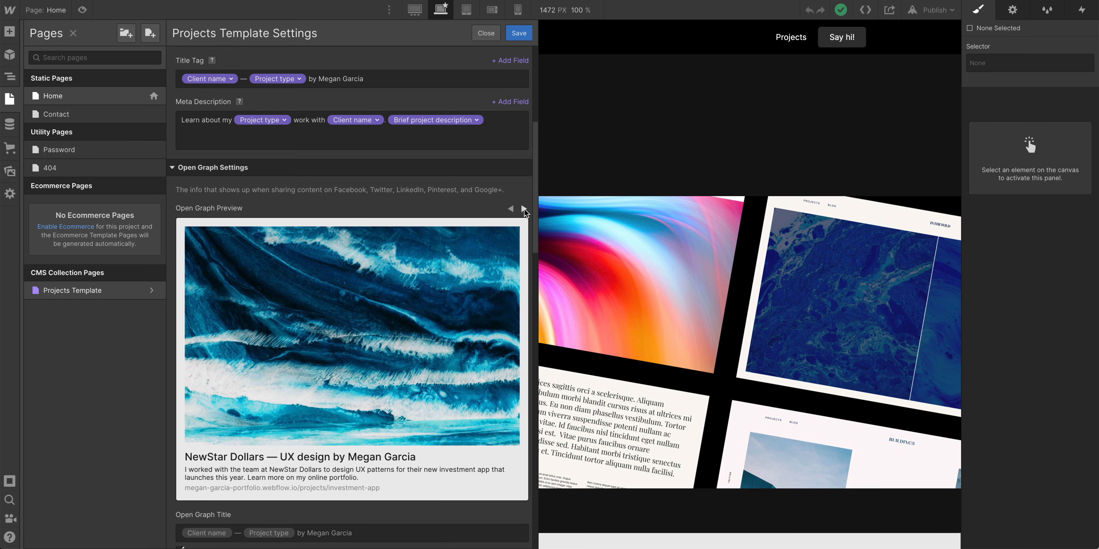
{"action": "left_click", "coordinate": [523, 209]}
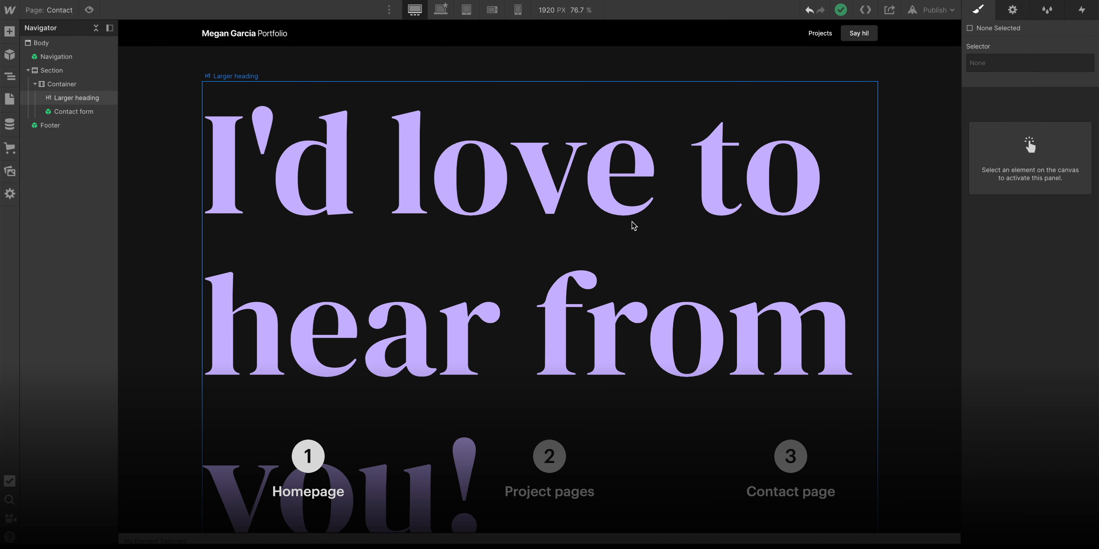
{"action": "left_click", "coordinate": [9, 100]}
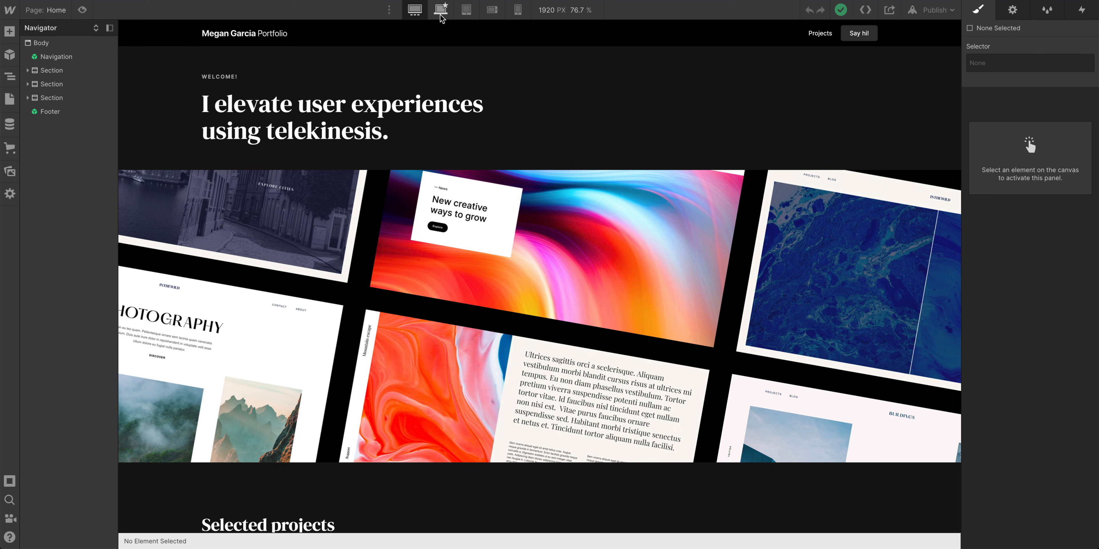
Step: Show the Home page at the desktop breakpoint with the site's page list open
{"action": "left_click", "coordinate": [438, 9]}
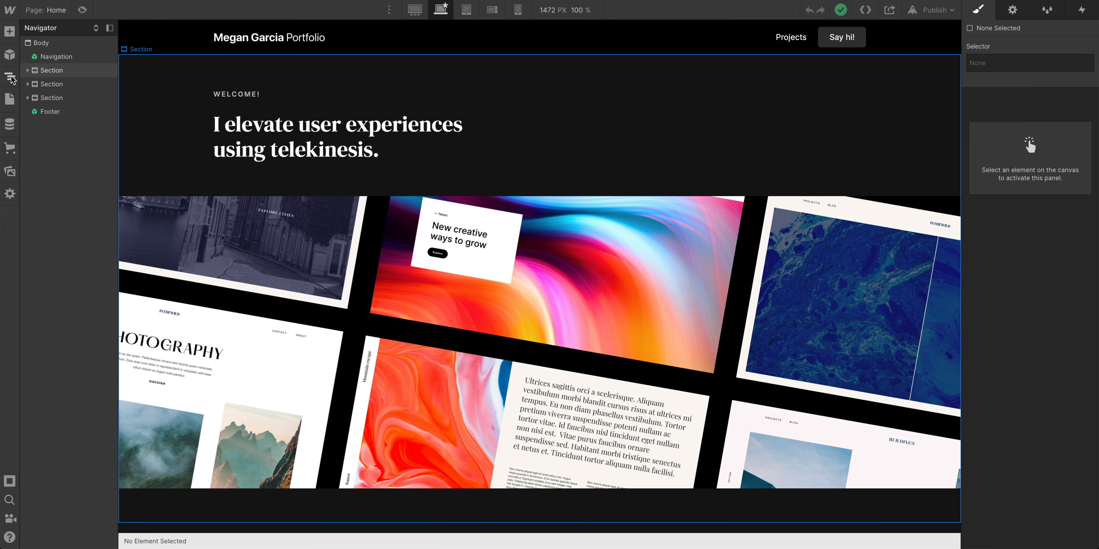
{"action": "left_click", "coordinate": [10, 100]}
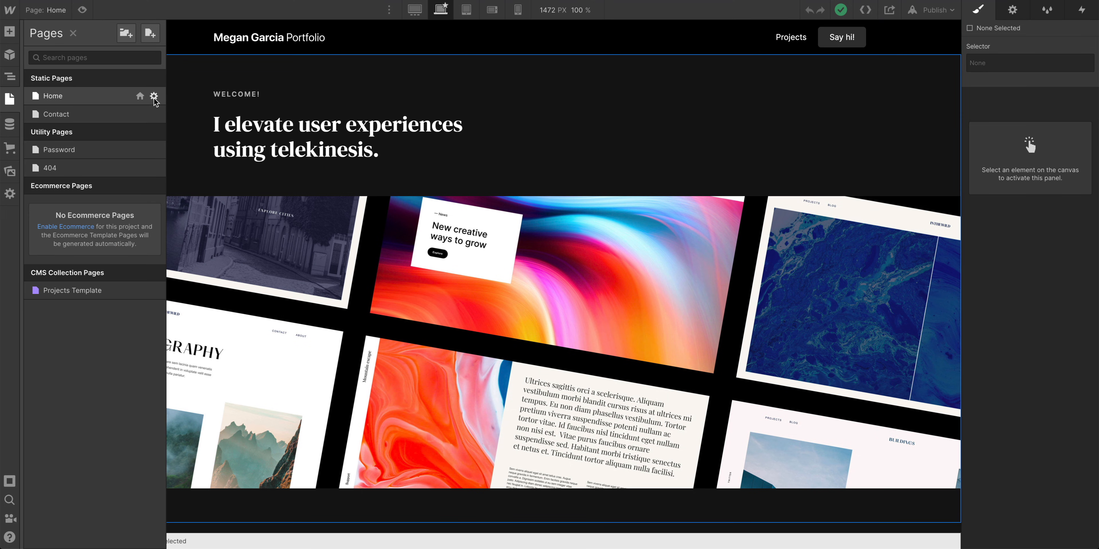
Step: Give Home an SEO title 'Megan Garcia ... UX designer' and a freelance-UX-collaboration meta description
{"action": "left_click", "coordinate": [154, 96]}
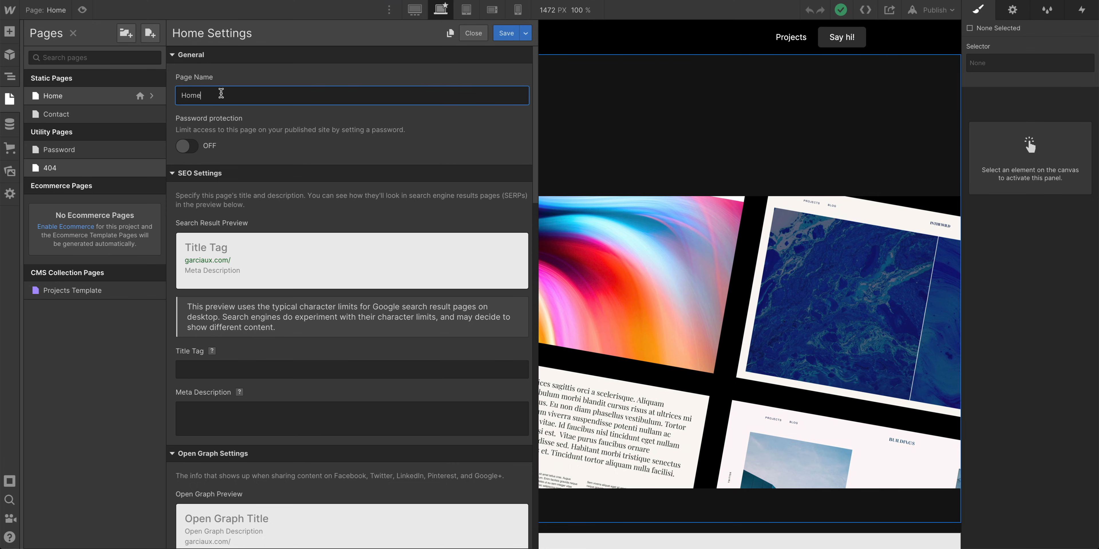
{"action": "scroll", "scroll_direction": "down", "scroll_amount": 3}
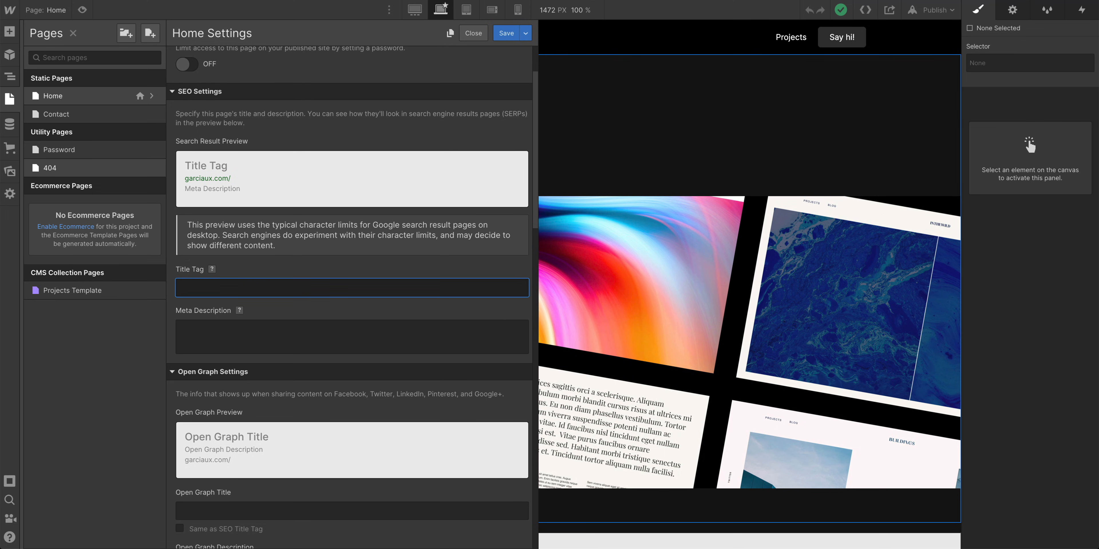
{"action": "type", "text": "Megan Garcia — UX designer"}
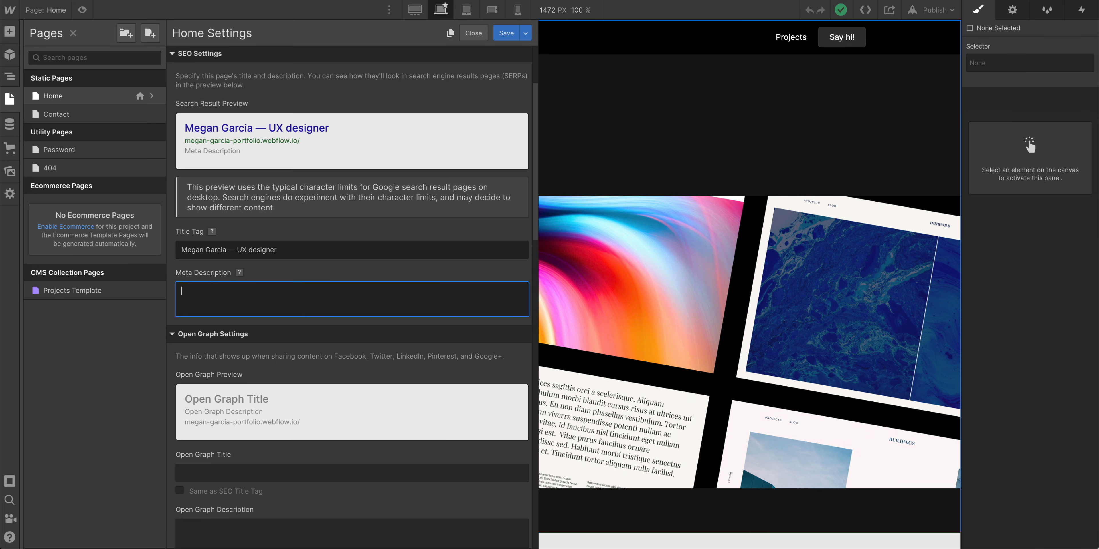
{"action": "type", "text": "I'm a freelance UX designer available to collaborate. I elevate user experiences using telekinesis. Want to find out how?"}
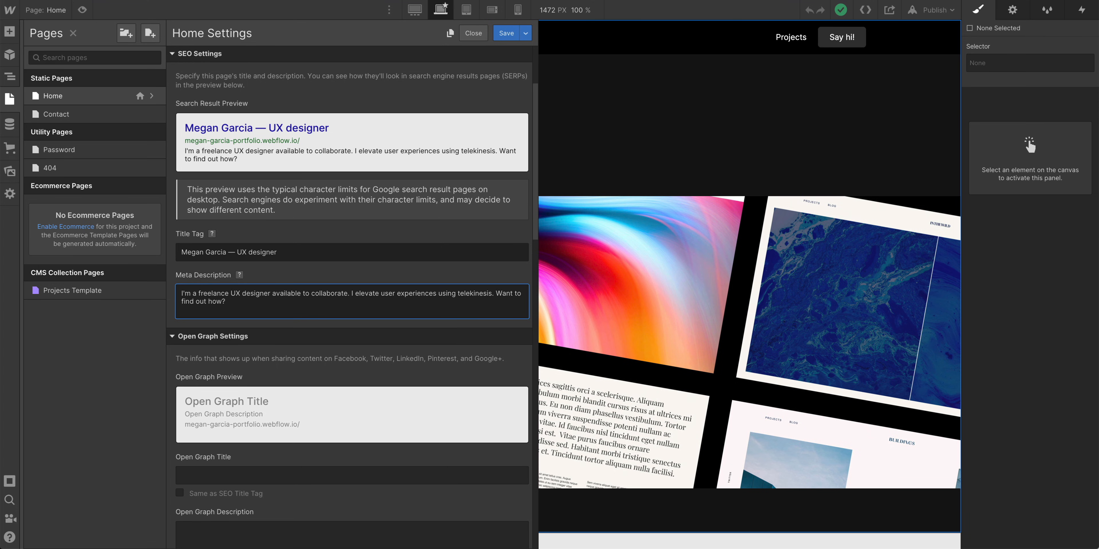
{"action": "scroll", "scroll_direction": "down", "scroll_amount": 3}
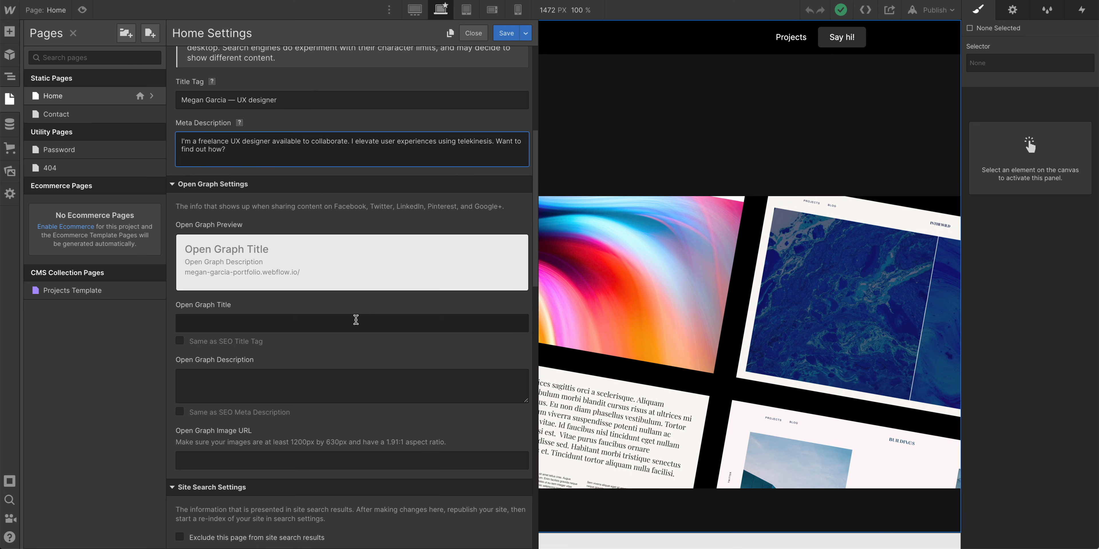
Step: Test the 'Same as SEO Title Tag' option on the Home Open Graph title, then turn it off
{"action": "left_click", "coordinate": [180, 341]}
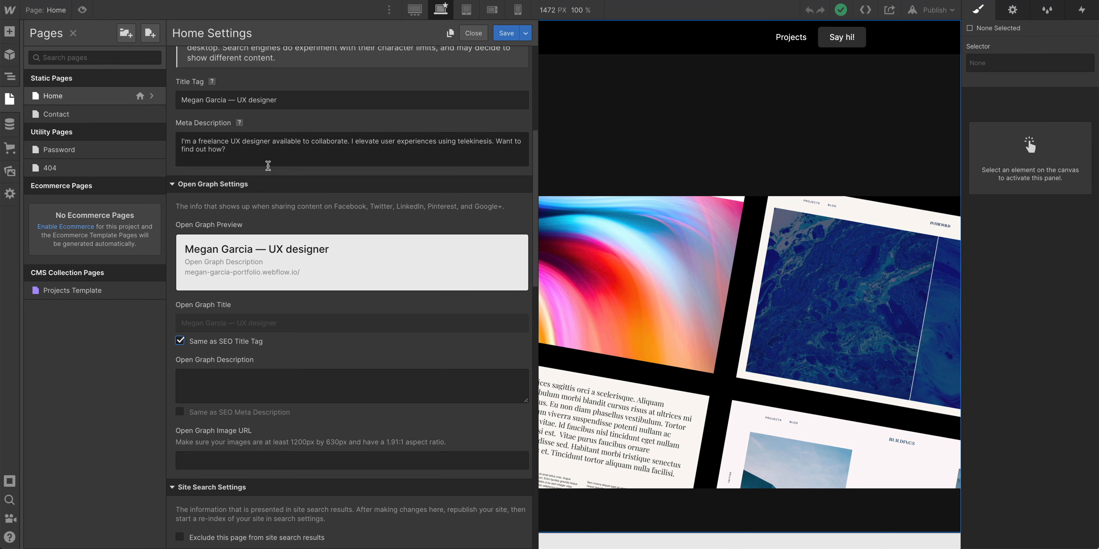
{"action": "left_click", "coordinate": [312, 99]}
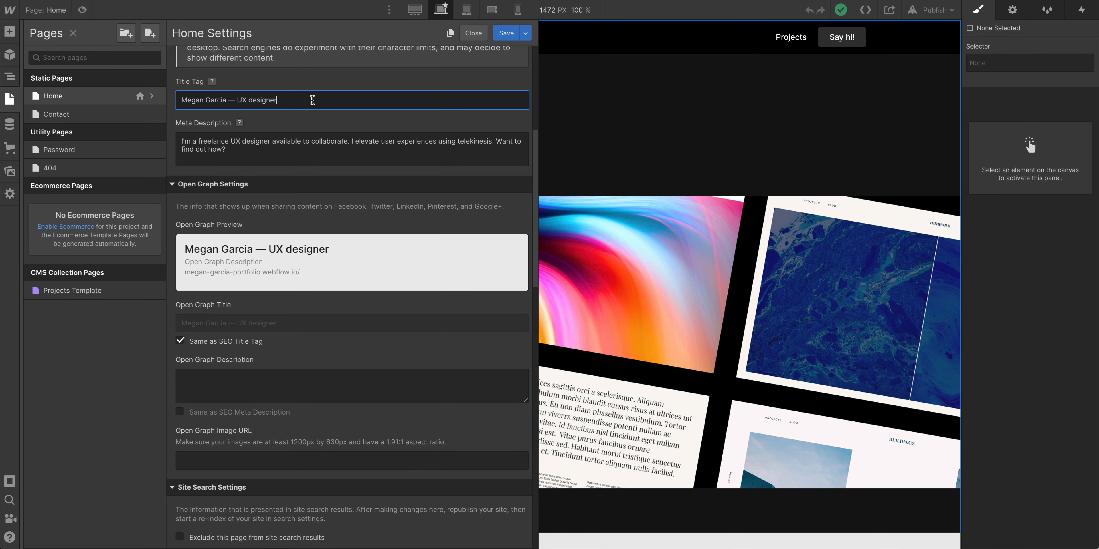
{"action": "type", "text": "asdasfjlkajsl"}
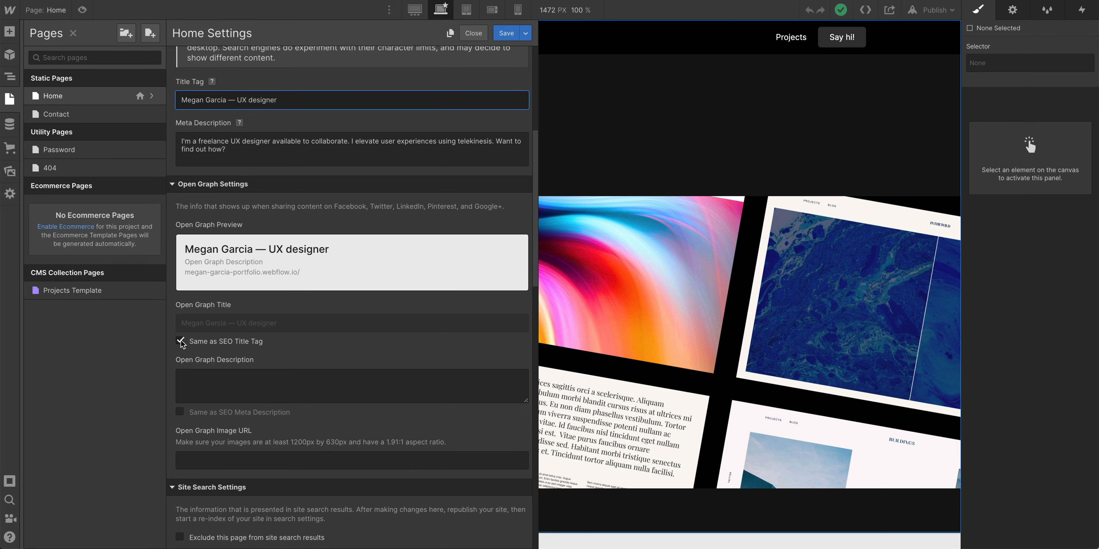
{"action": "left_click", "coordinate": [179, 341]}
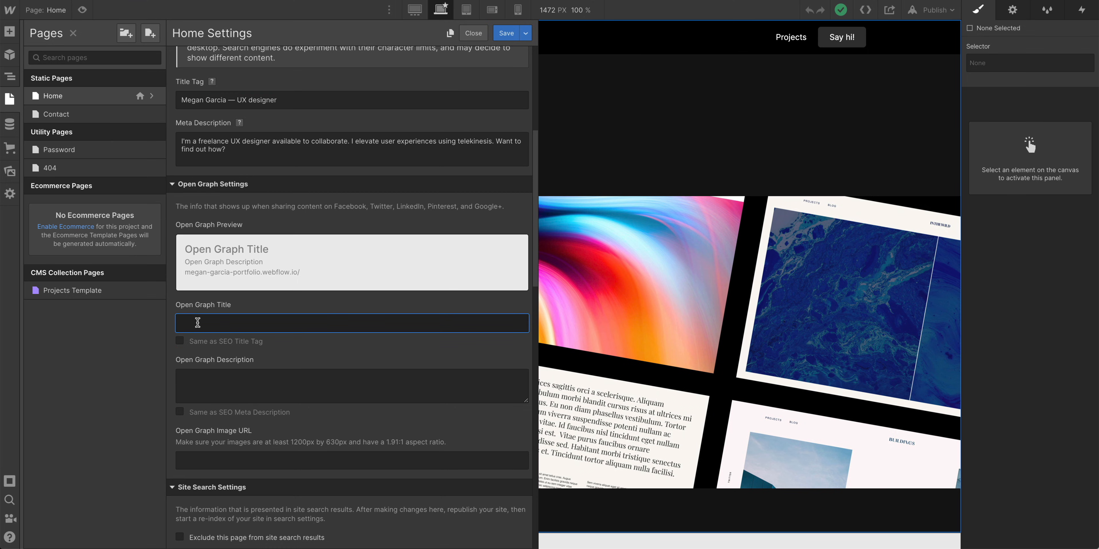
{"action": "type", "text": "Meet Megan G"}
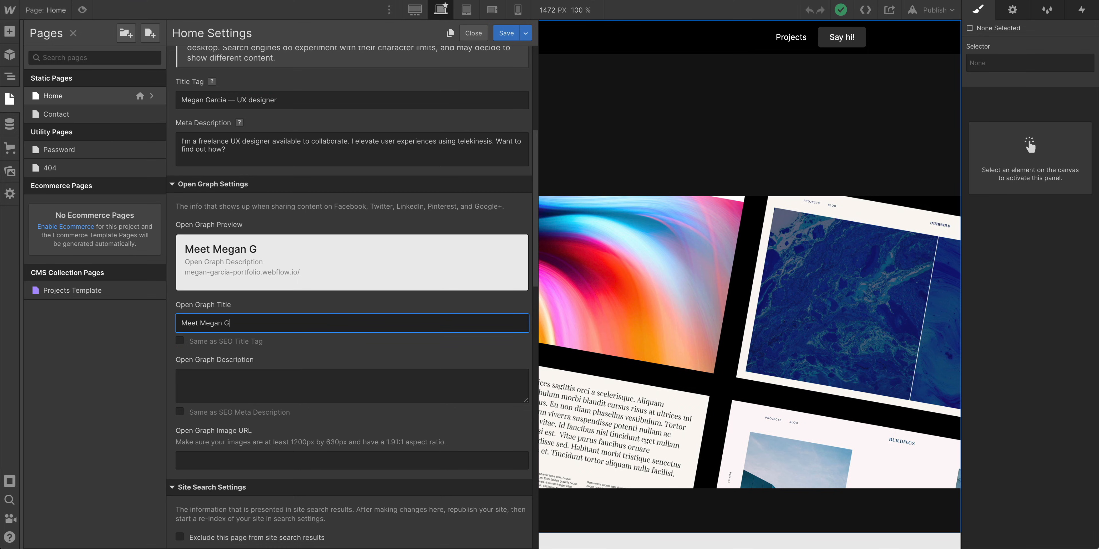
{"action": "type", "text": "arcia: UX designer extr"}
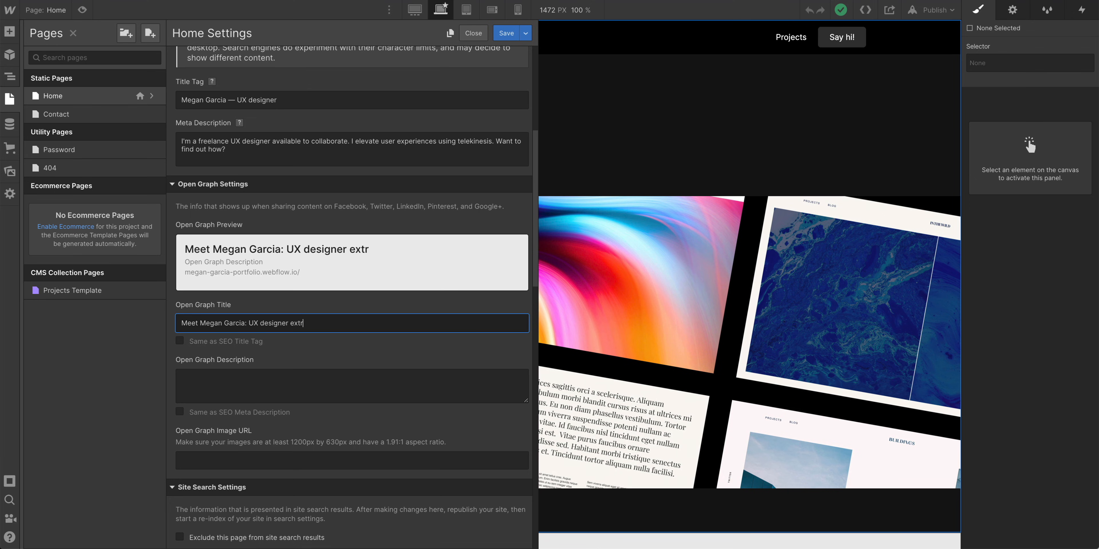
{"action": "type", "text": "aordinaire"}
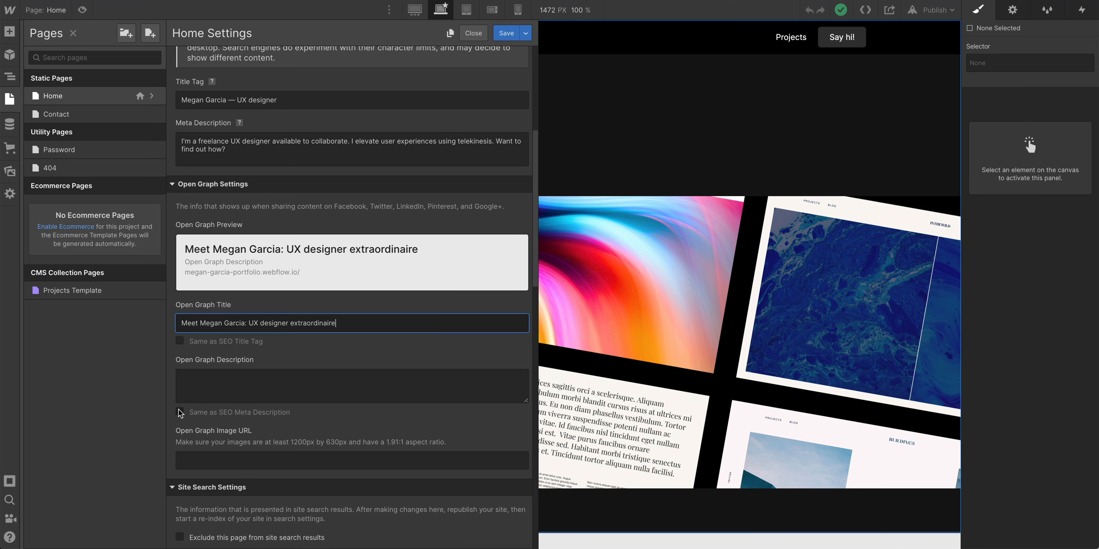
{"action": "left_click", "coordinate": [180, 413]}
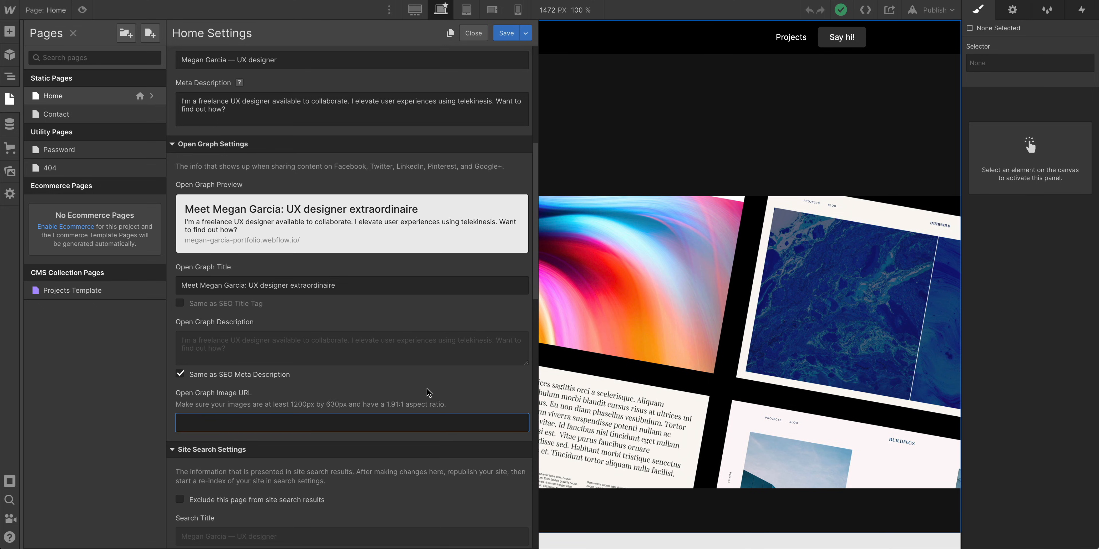
Step: Copy the hero image link from Assets, then return to the Home page settings' Open Graph section
{"action": "left_click", "coordinate": [507, 33]}
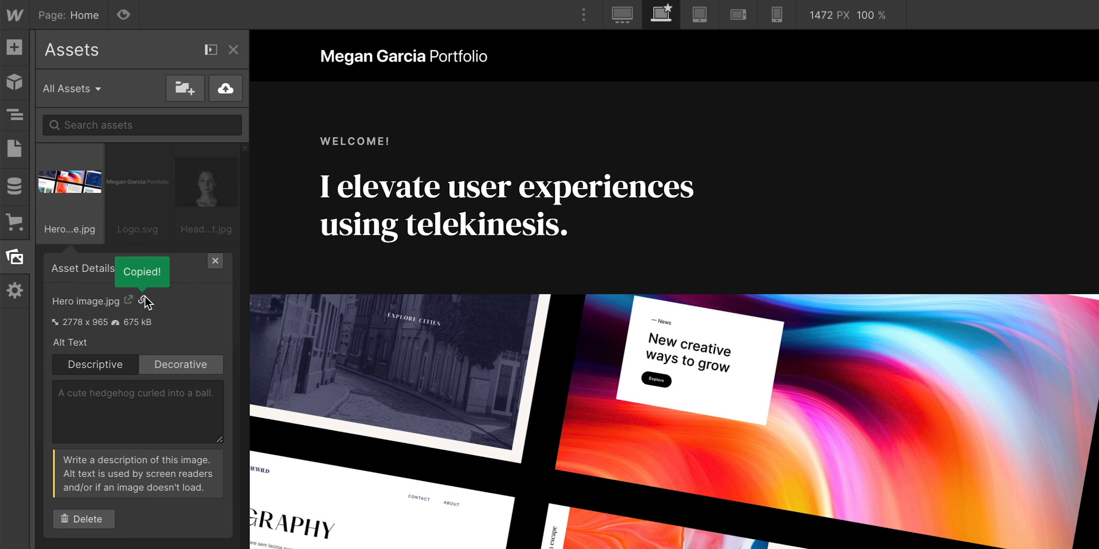
{"action": "left_click", "coordinate": [215, 261]}
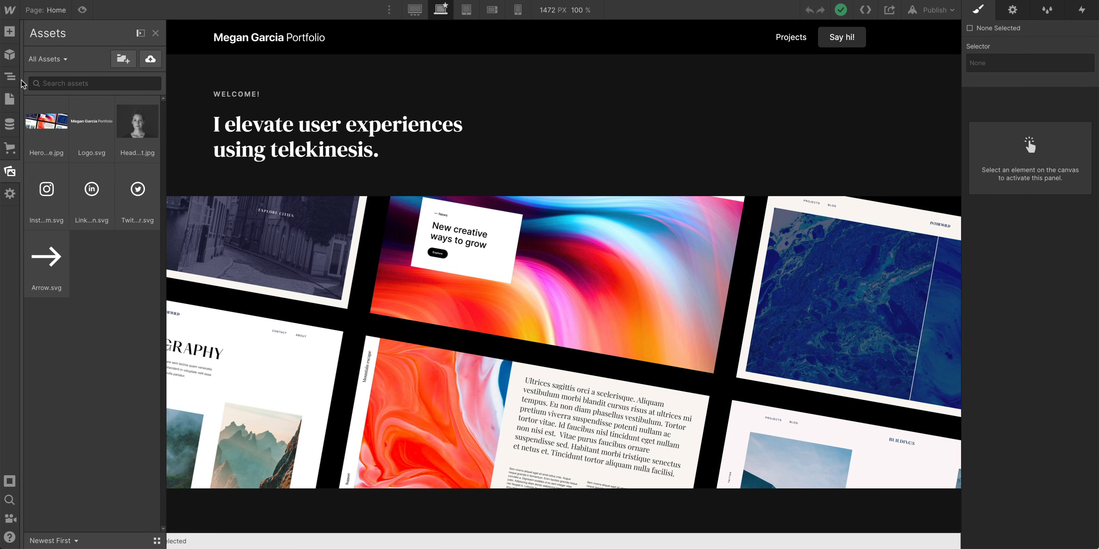
{"action": "left_click", "coordinate": [9, 99]}
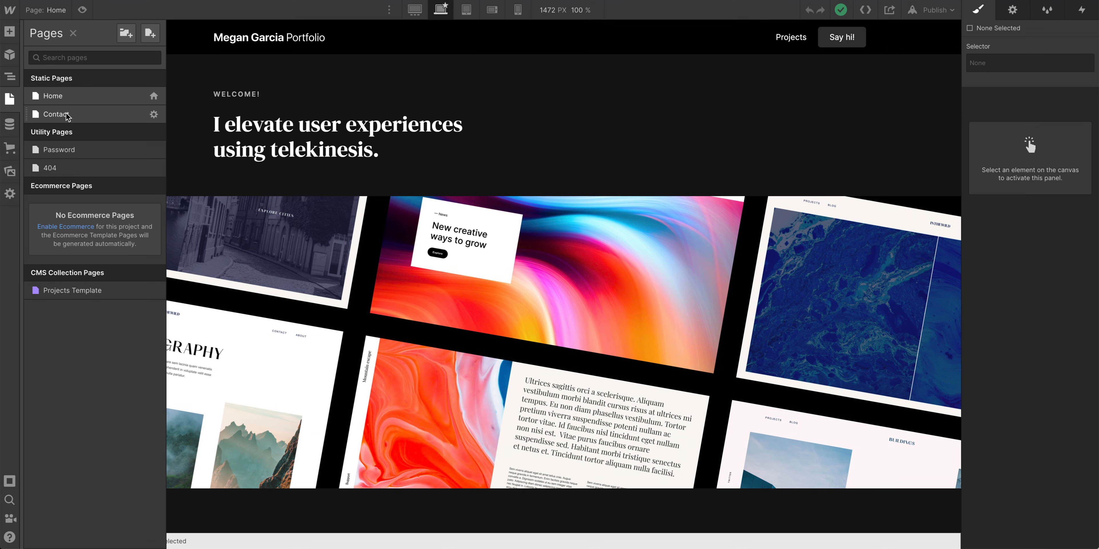
{"action": "left_click", "coordinate": [151, 96]}
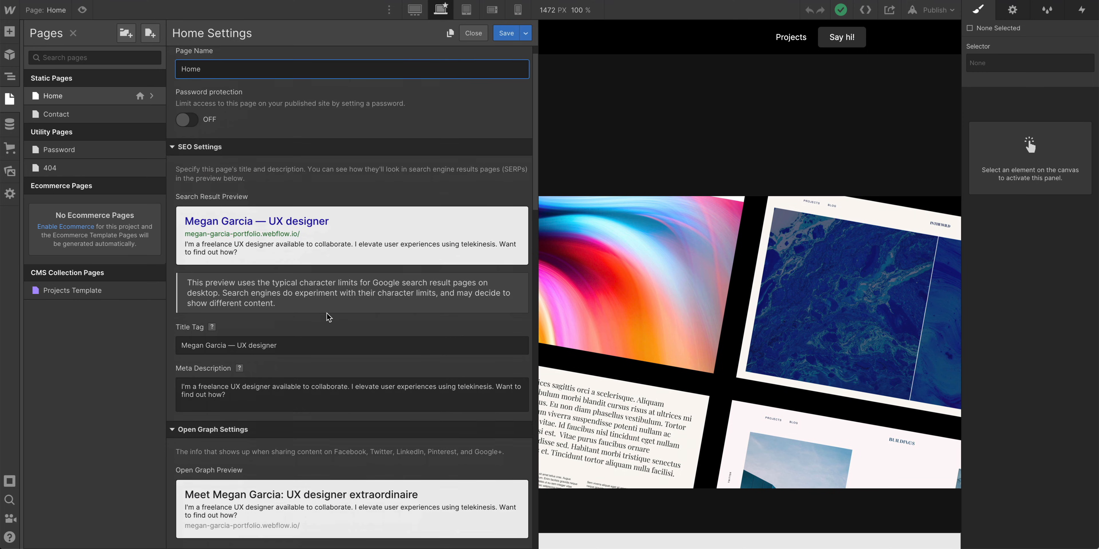
{"action": "scroll", "scroll_direction": "down", "scroll_amount": 3}
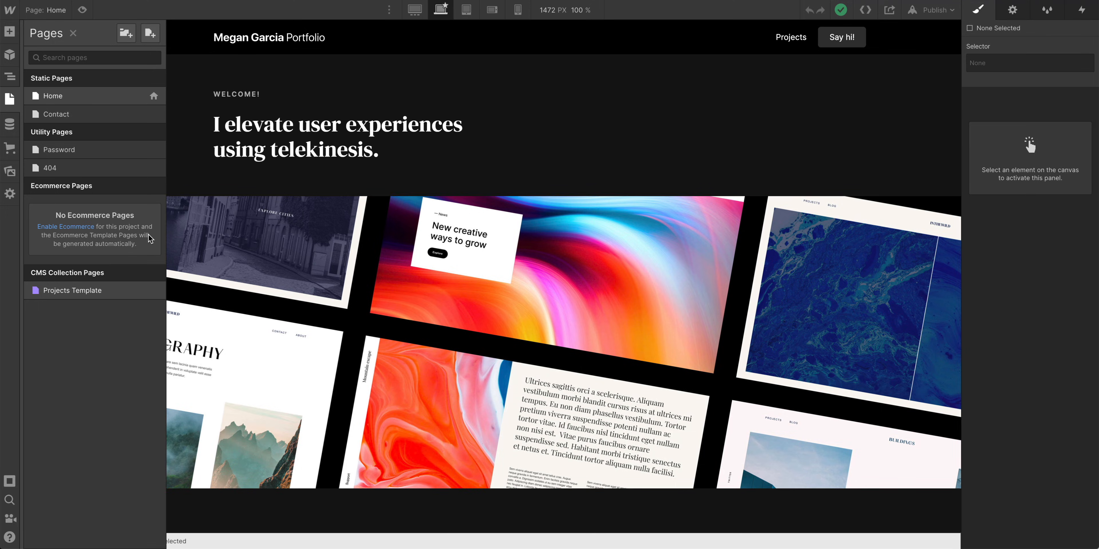
{"action": "mouse_move", "coordinate": [156, 297]}
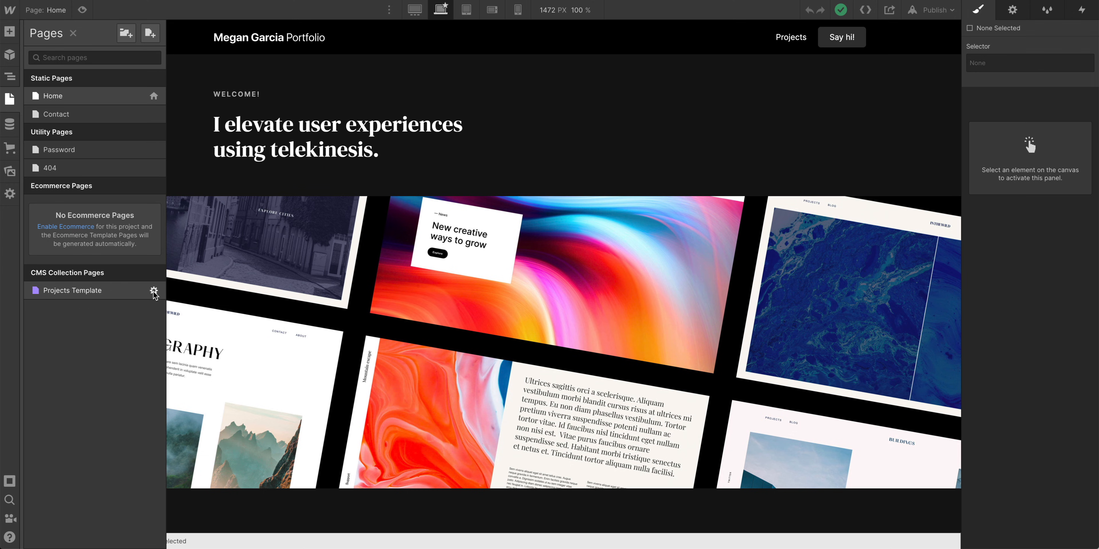
{"action": "mouse_move", "coordinate": [148, 302]}
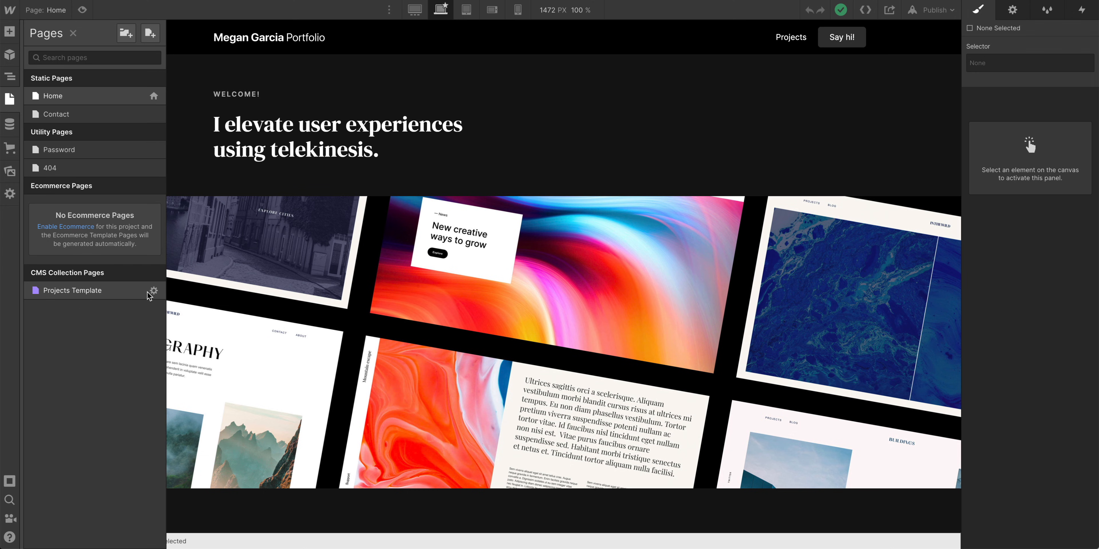
Step: Start the Projects Template title tag with 'Megan Garcia portfolio ... designer' text
{"action": "left_click", "coordinate": [155, 290]}
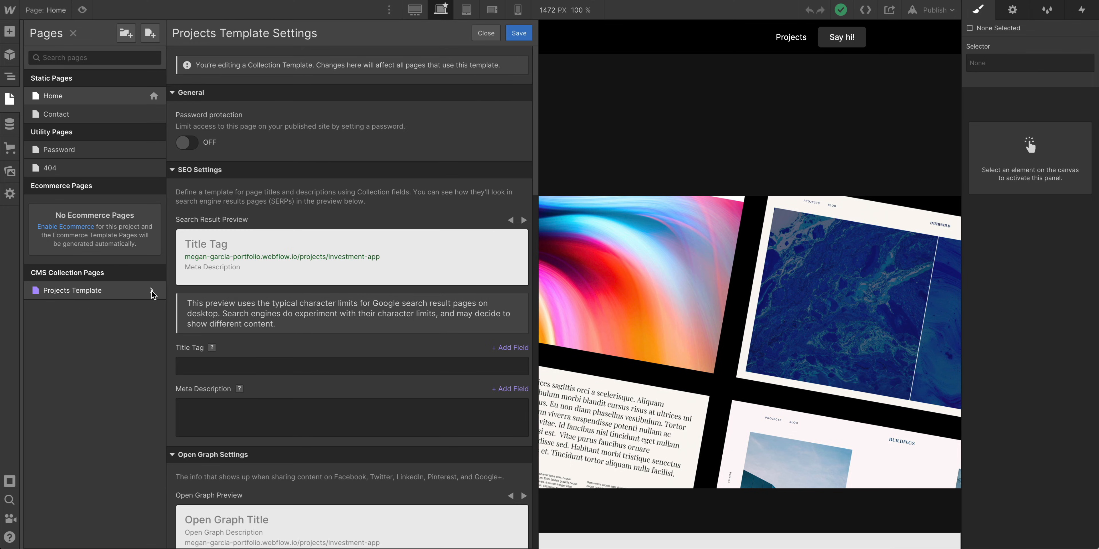
{"action": "type", "text": "Megan Garcia portfolio"}
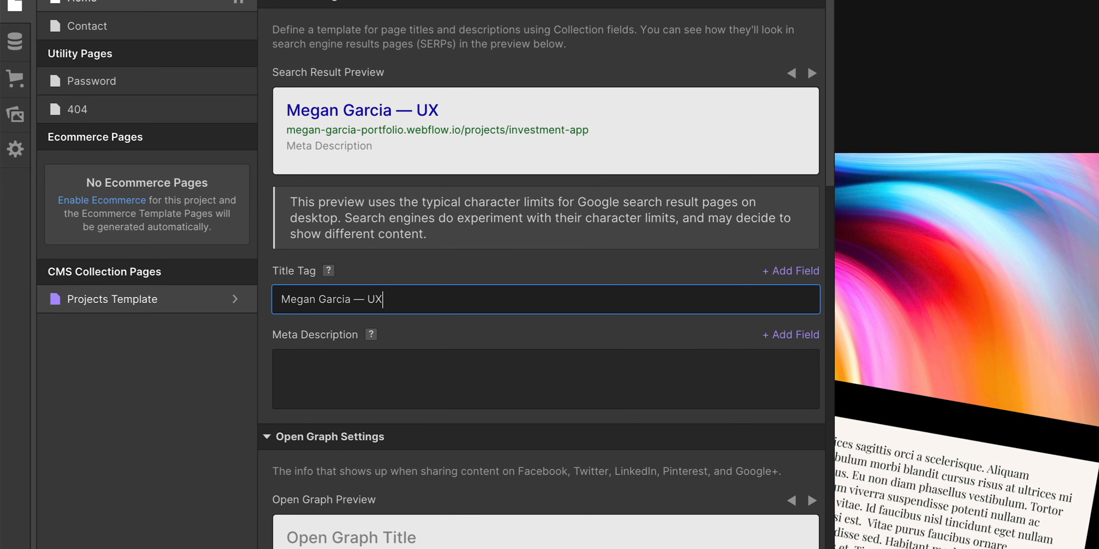
{"action": "type", "text": "designer"}
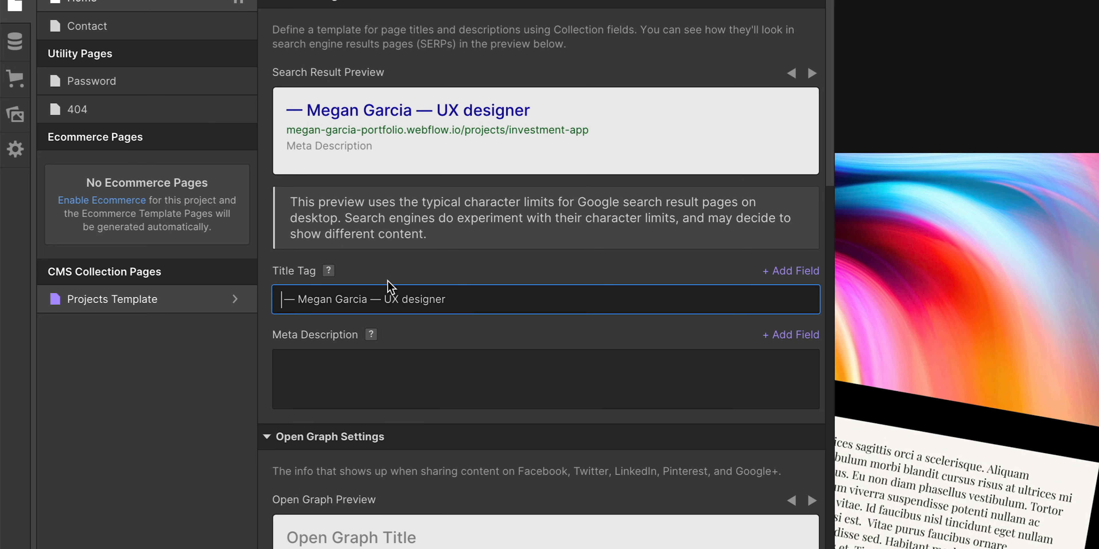
{"action": "left_click", "coordinate": [791, 271]}
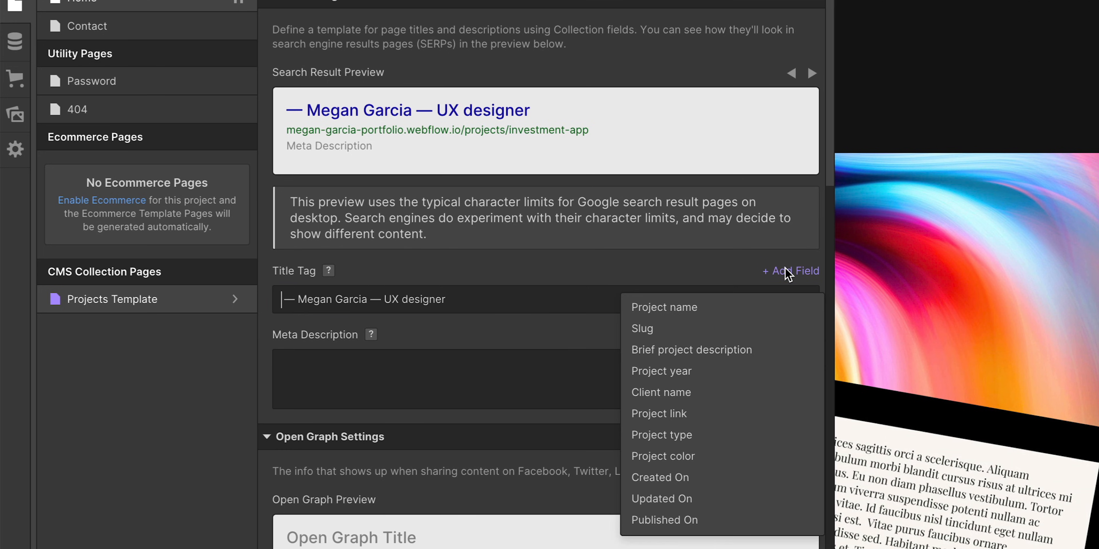
{"action": "mouse_move", "coordinate": [661, 393]}
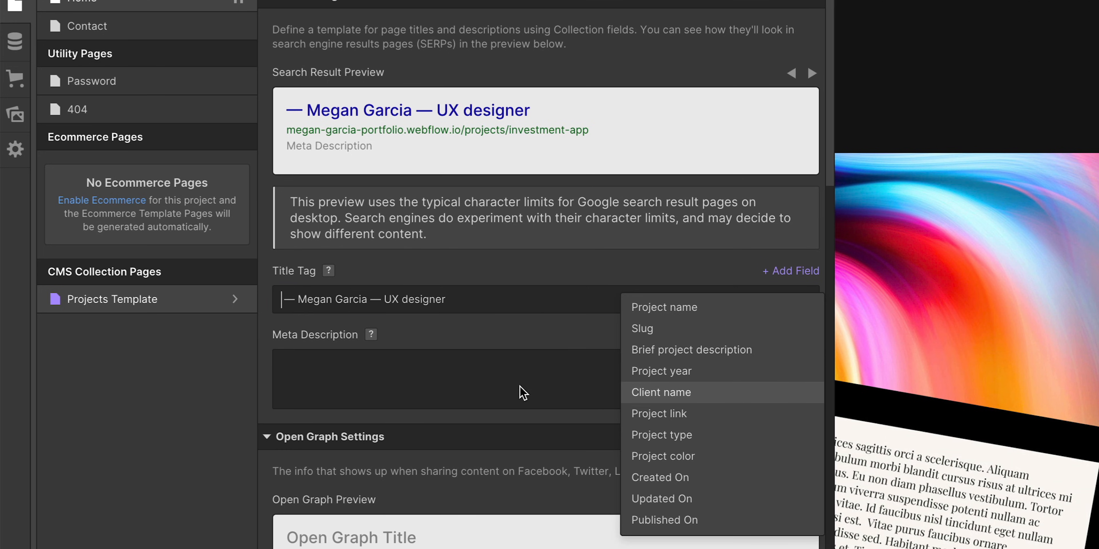
{"action": "mouse_move", "coordinate": [636, 344]}
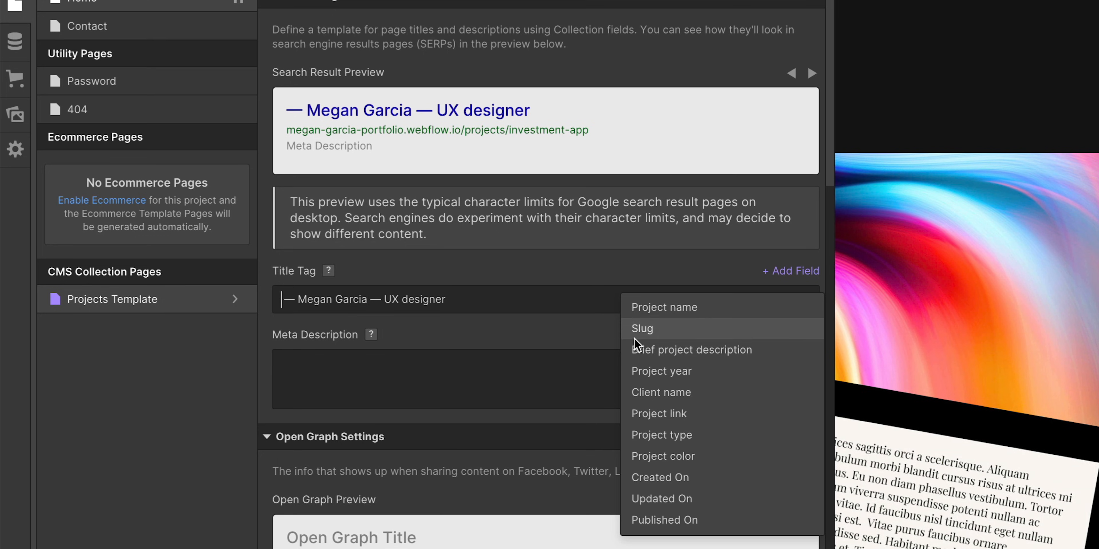
{"action": "left_click", "coordinate": [662, 435]}
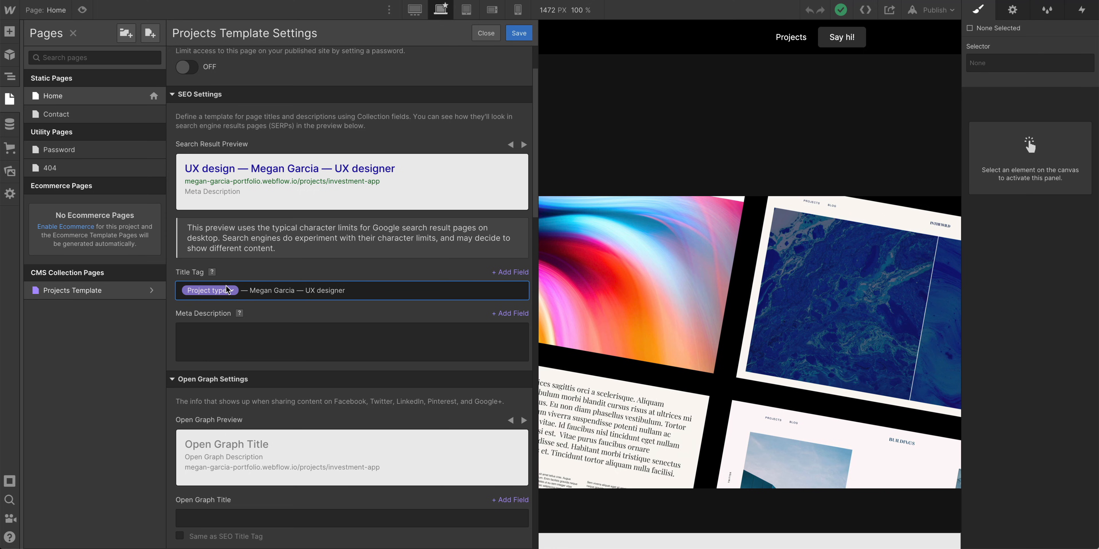
{"action": "left_click", "coordinate": [208, 291]}
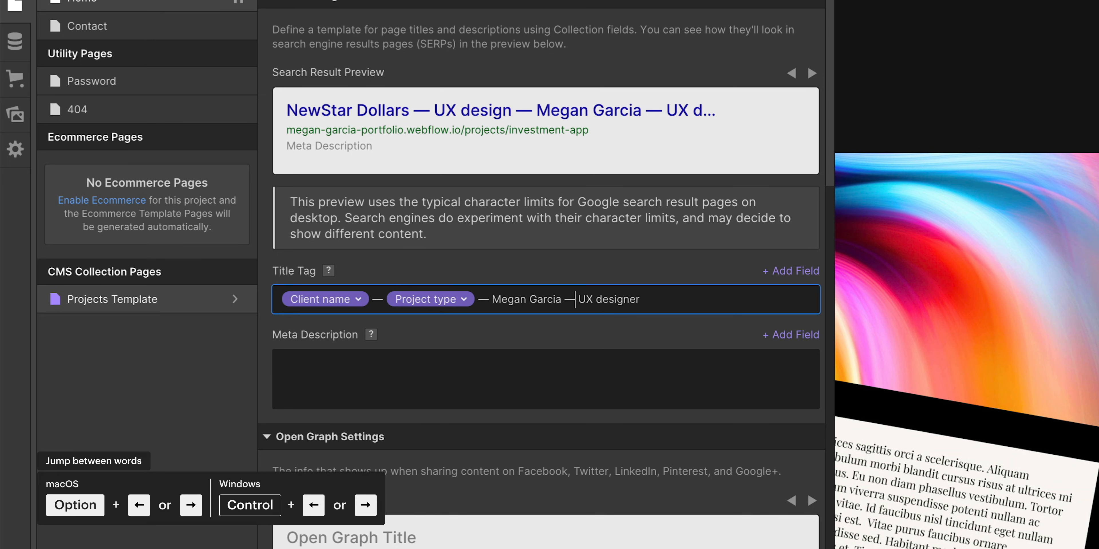
{"action": "key", "text": "Backspace"}
{"action": "type", "text": "by"}
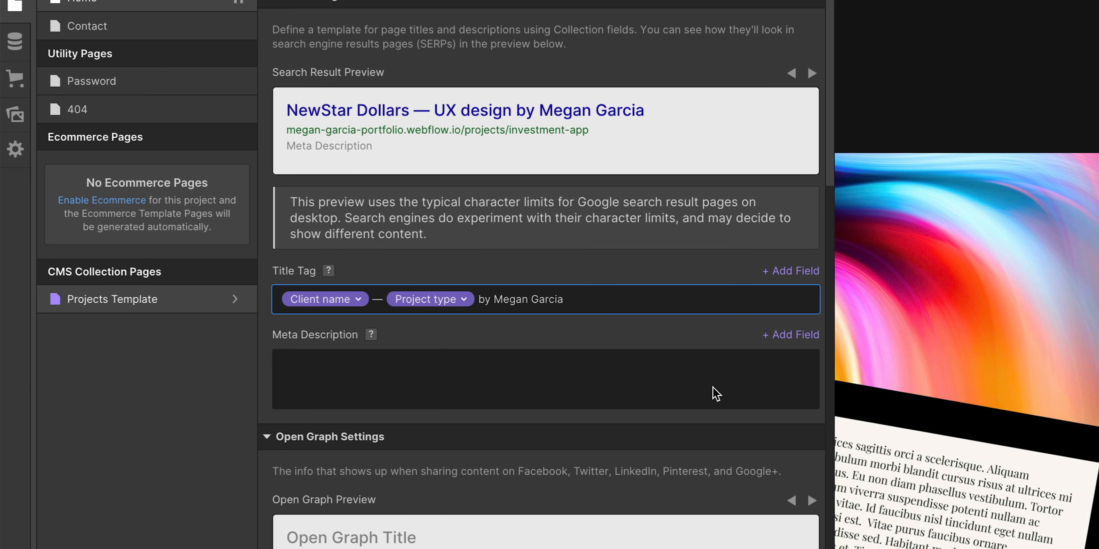
{"action": "mouse_move", "coordinate": [813, 77]}
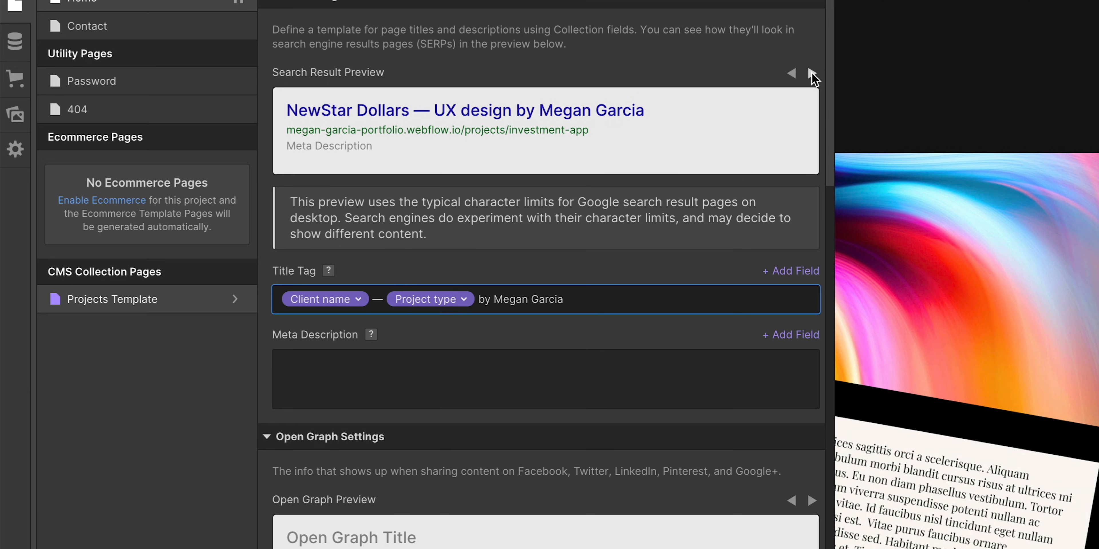
Step: Cycle the search result preview to the Darkhorse Plan project's generated title
{"action": "left_click", "coordinate": [813, 73]}
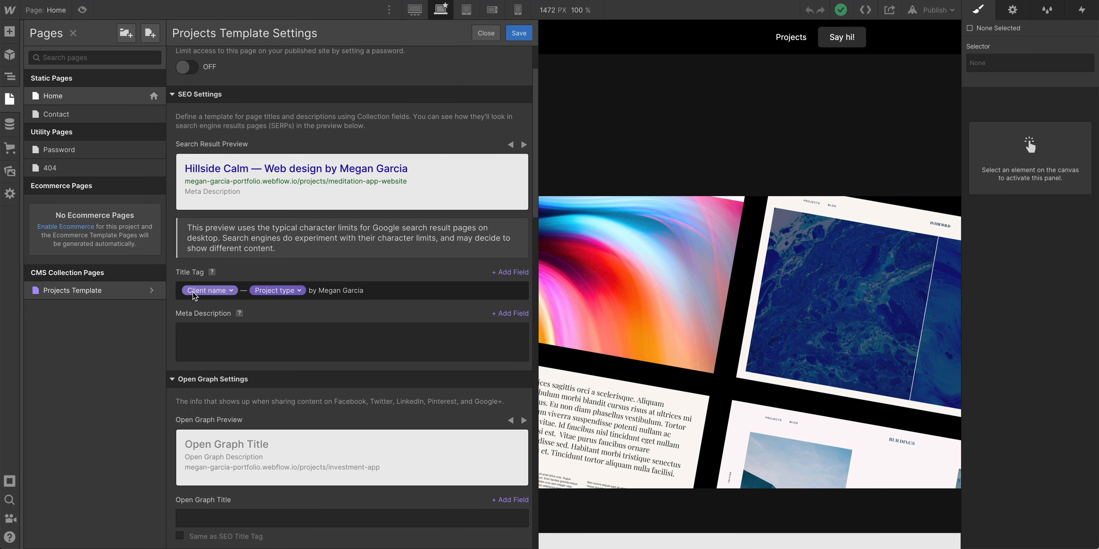
{"action": "mouse_move", "coordinate": [298, 177]}
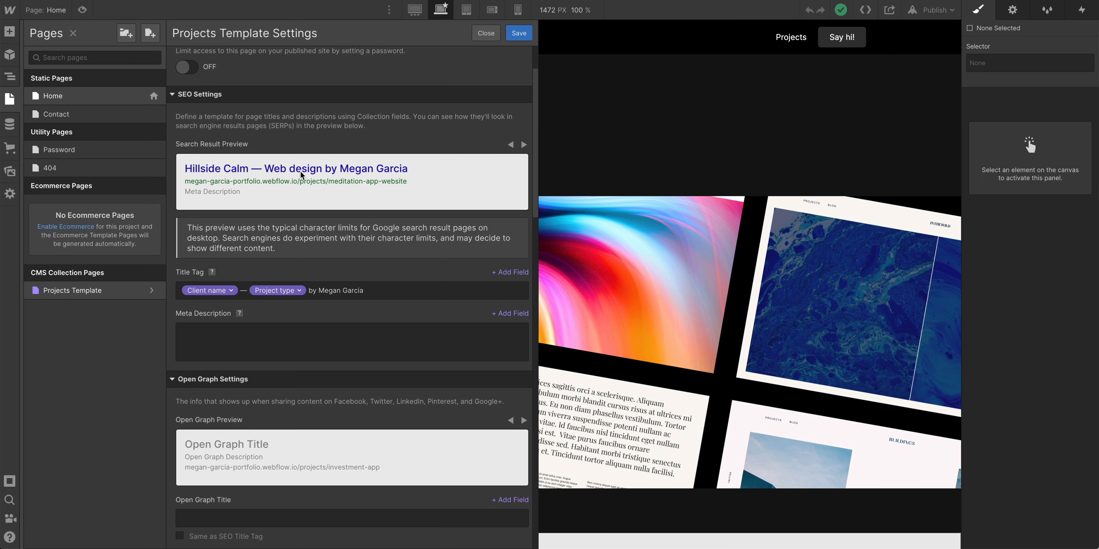
{"action": "mouse_move", "coordinate": [515, 160]}
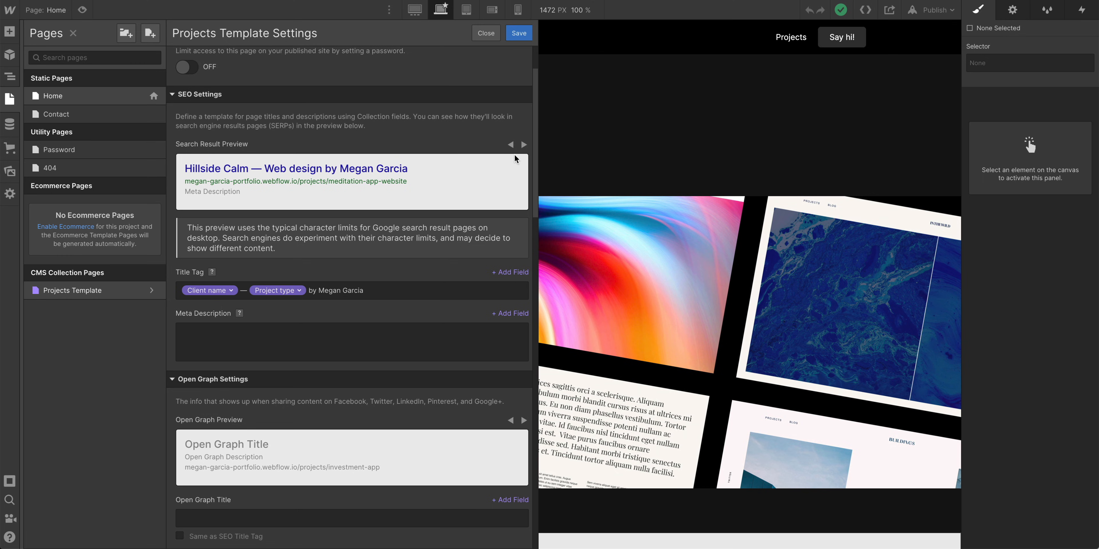
{"action": "left_click", "coordinate": [523, 145]}
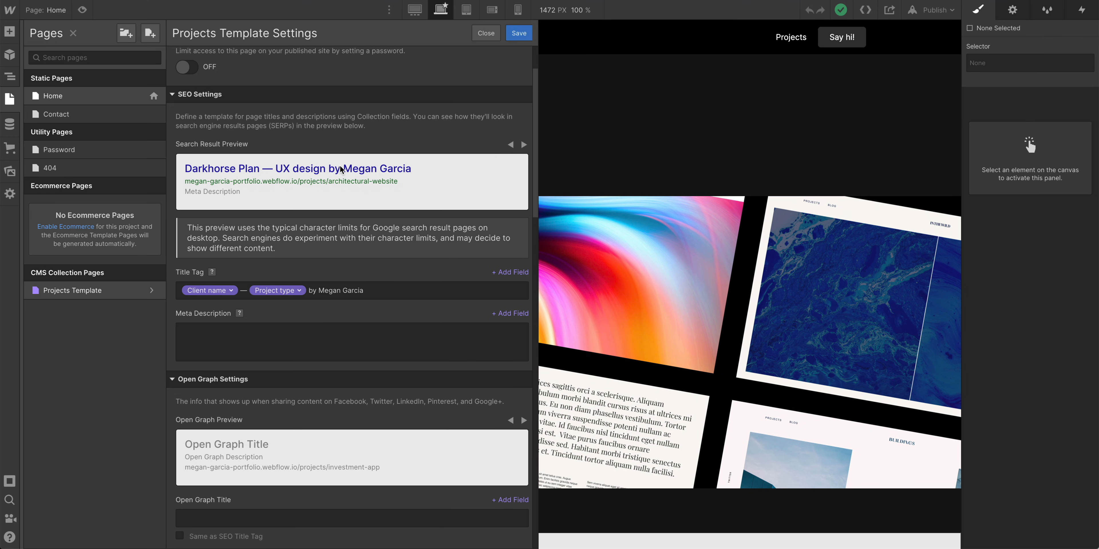
{"action": "mouse_move", "coordinate": [342, 221]}
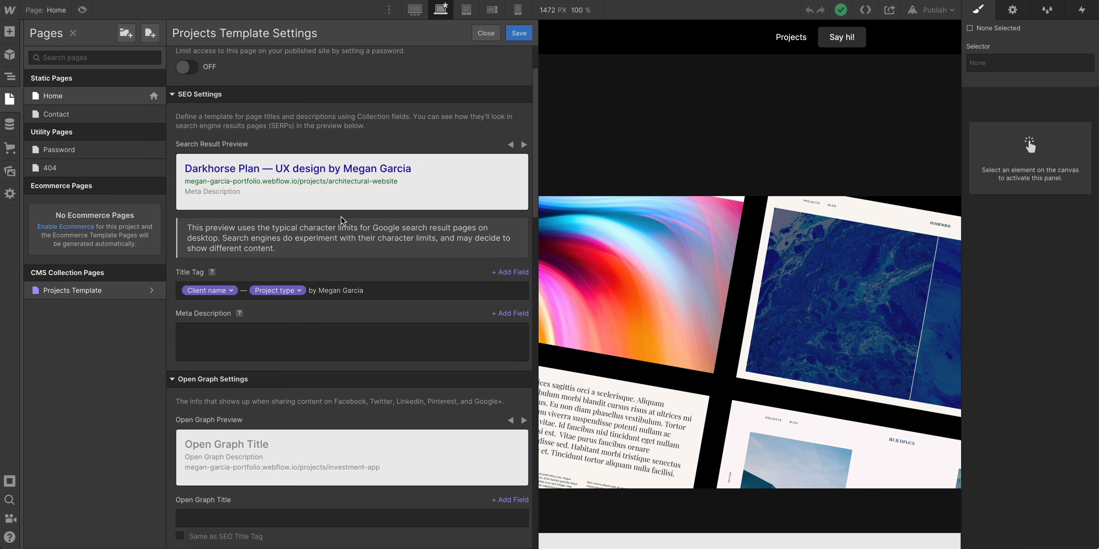
Step: Write 'I had the pleasure of working with' and insert the Client name field
{"action": "left_click", "coordinate": [347, 342]}
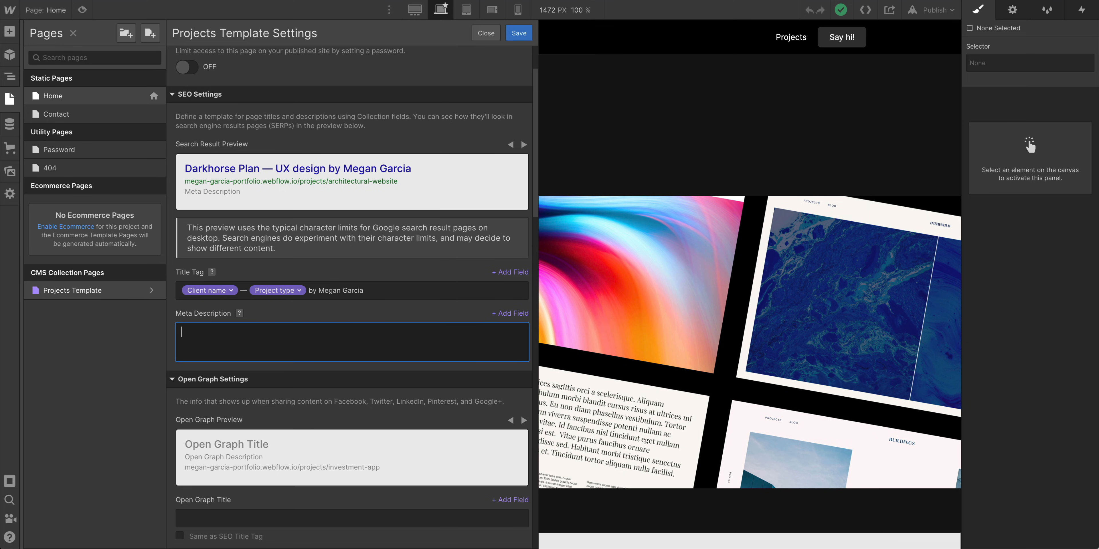
{"action": "type", "text": "I had the pleas"}
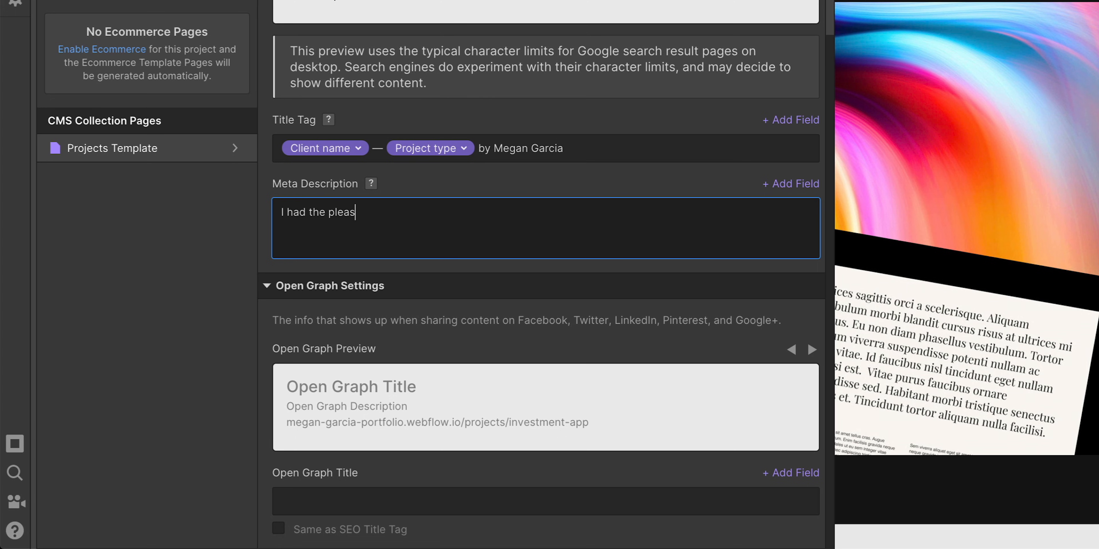
{"action": "type", "text": "ure of working with"}
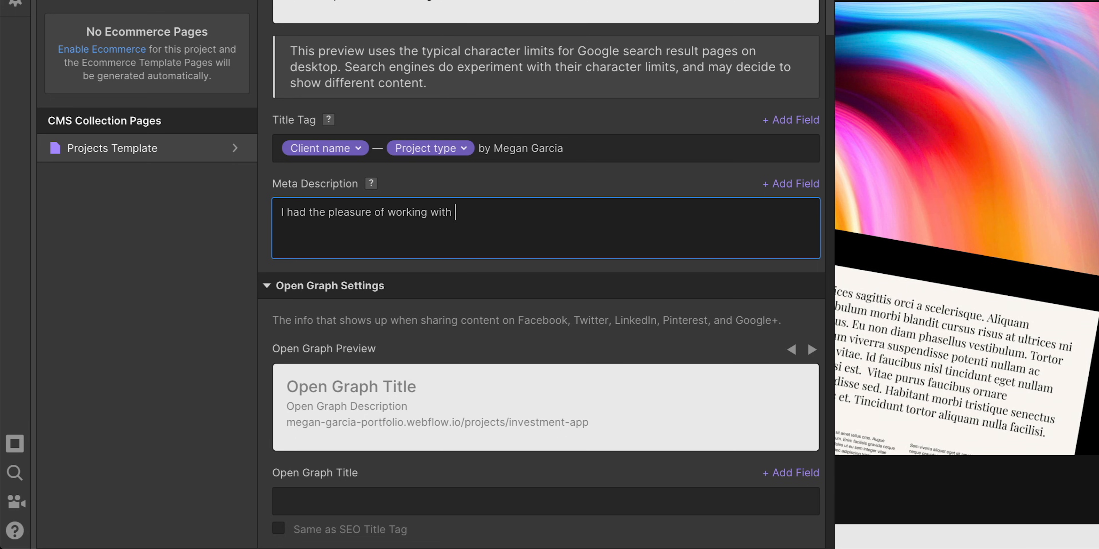
{"action": "left_click", "coordinate": [791, 183]}
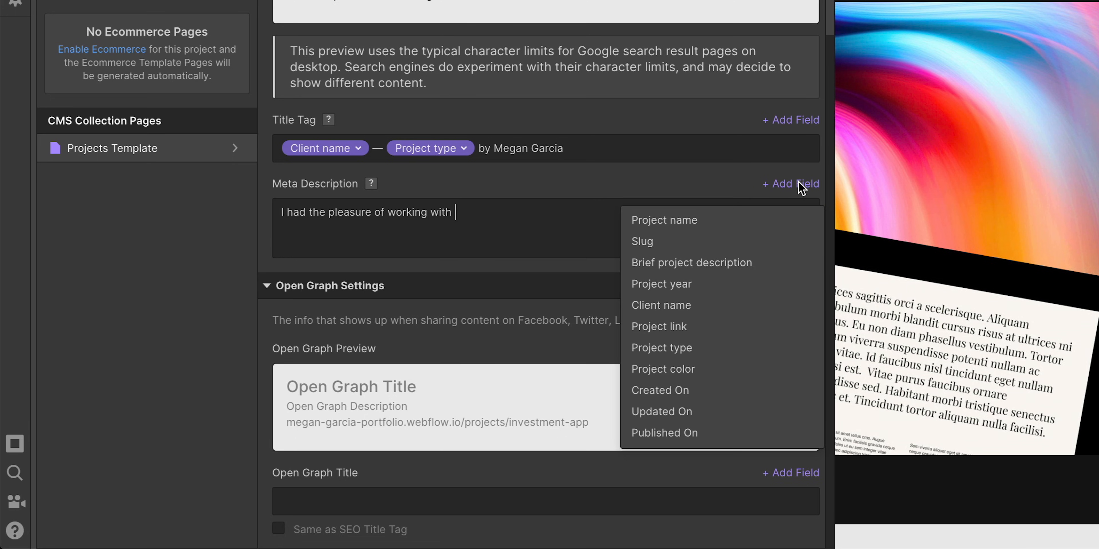
{"action": "left_click", "coordinate": [661, 306]}
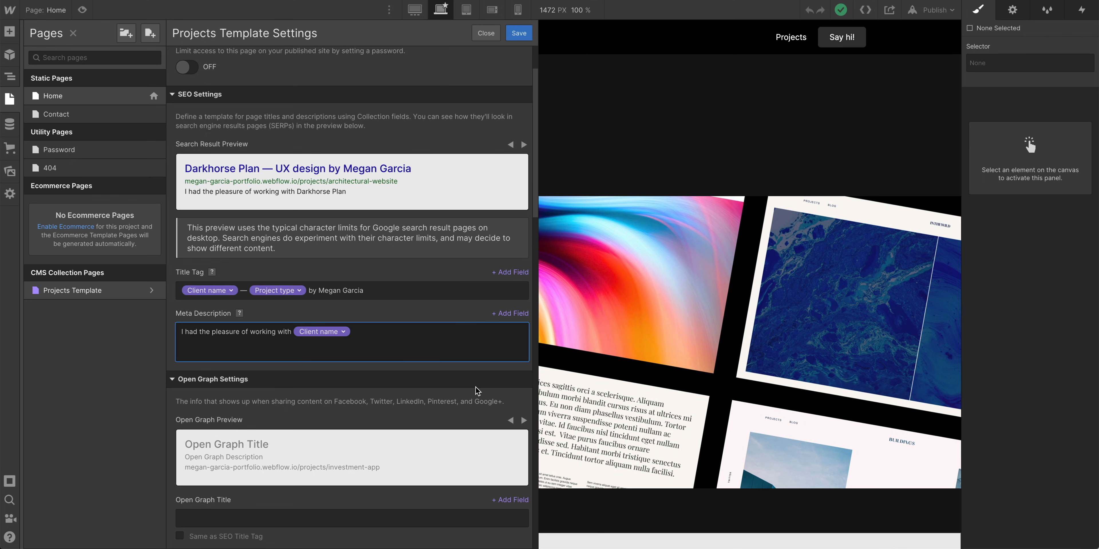
Step: Continue 'on a Project type project in' Project year, then begin rewriting with 'Lea'
{"action": "type", "text": "on a Project type"}
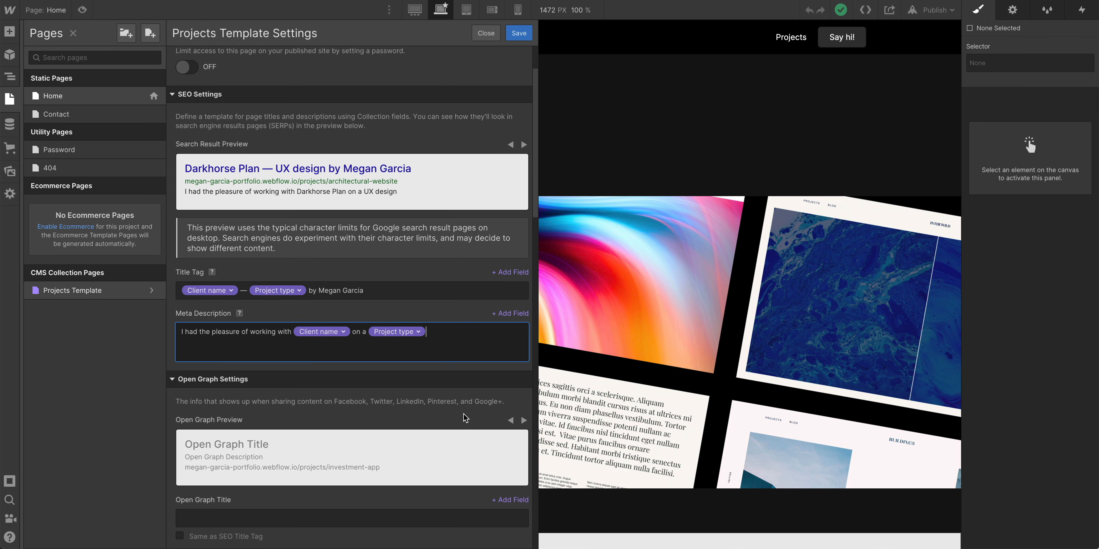
{"action": "type", "text": "project in"}
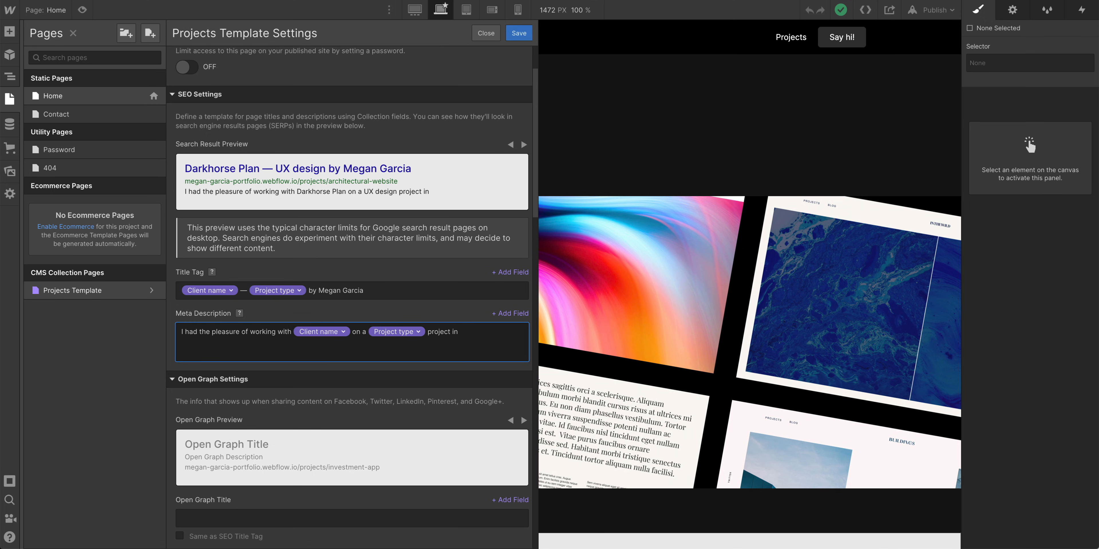
{"action": "left_click", "coordinate": [396, 332]}
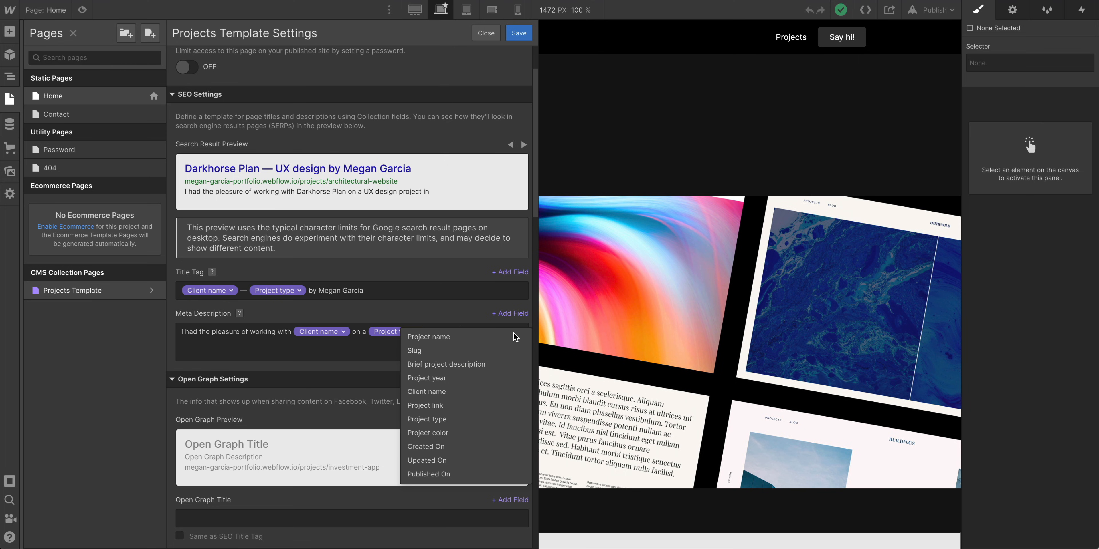
{"action": "left_click", "coordinate": [426, 378]}
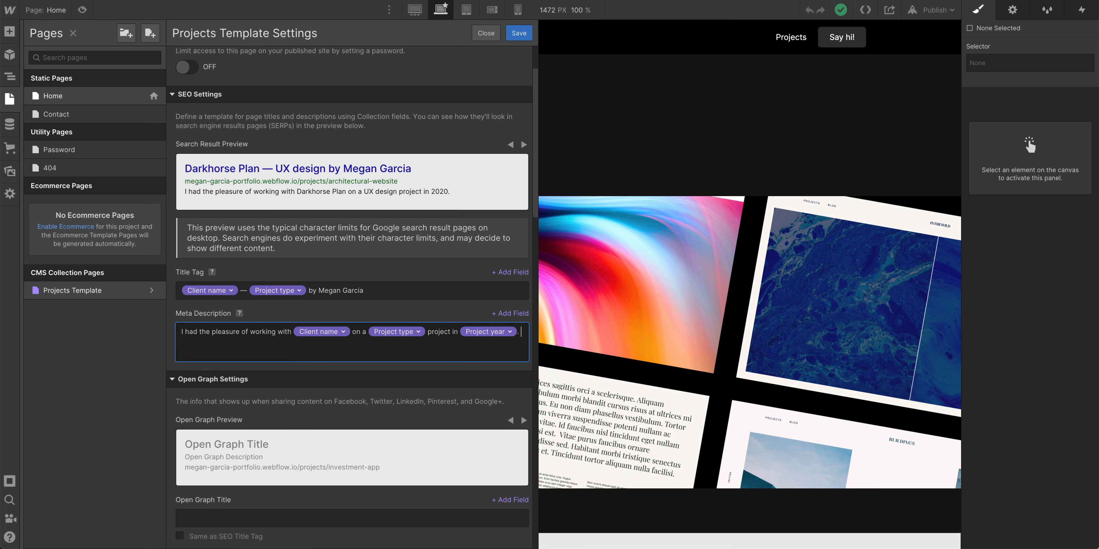
{"action": "type", "text": "Learn about my w"}
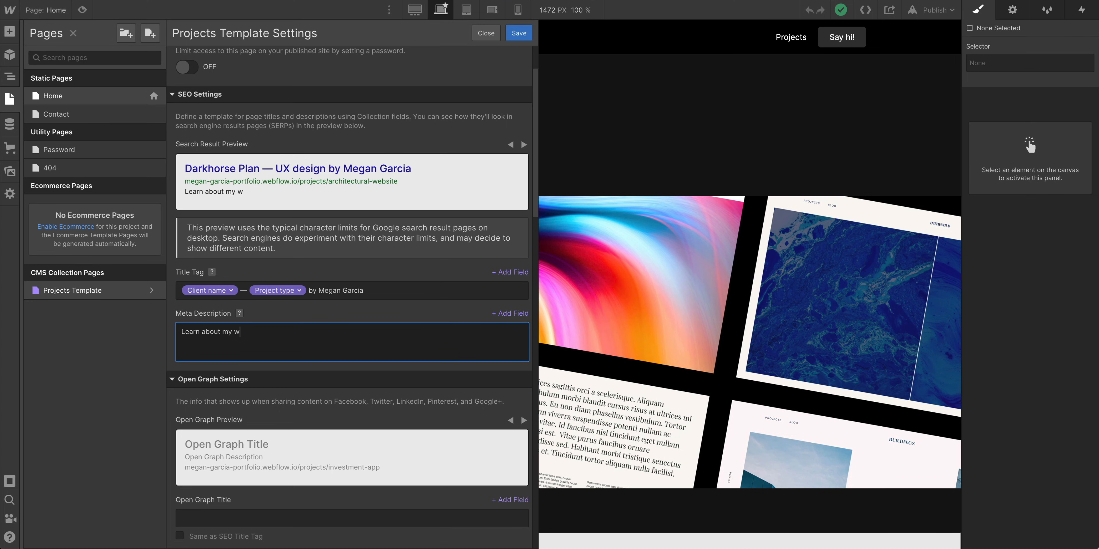
Step: Rewrite the description as Learn about my Project type work with Client name plus Brief project description
{"action": "type", "text": "ork"}
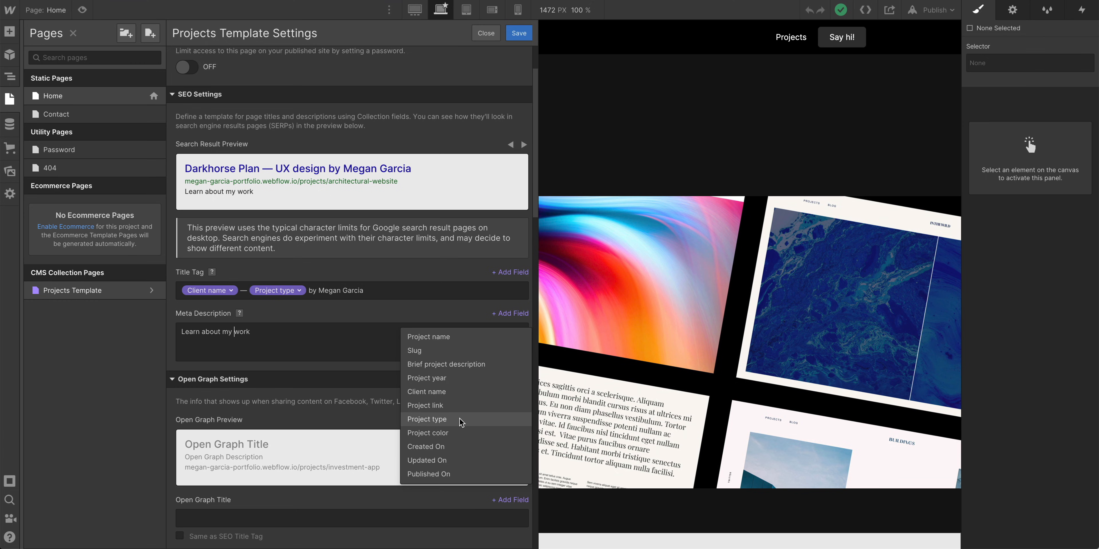
{"action": "left_click", "coordinate": [426, 419]}
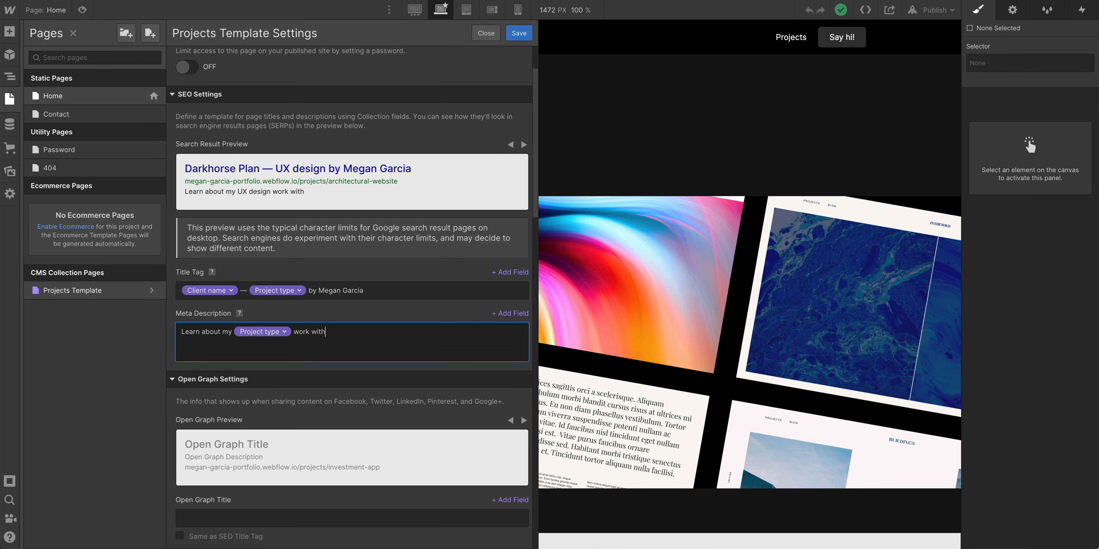
{"action": "left_click", "coordinate": [509, 314]}
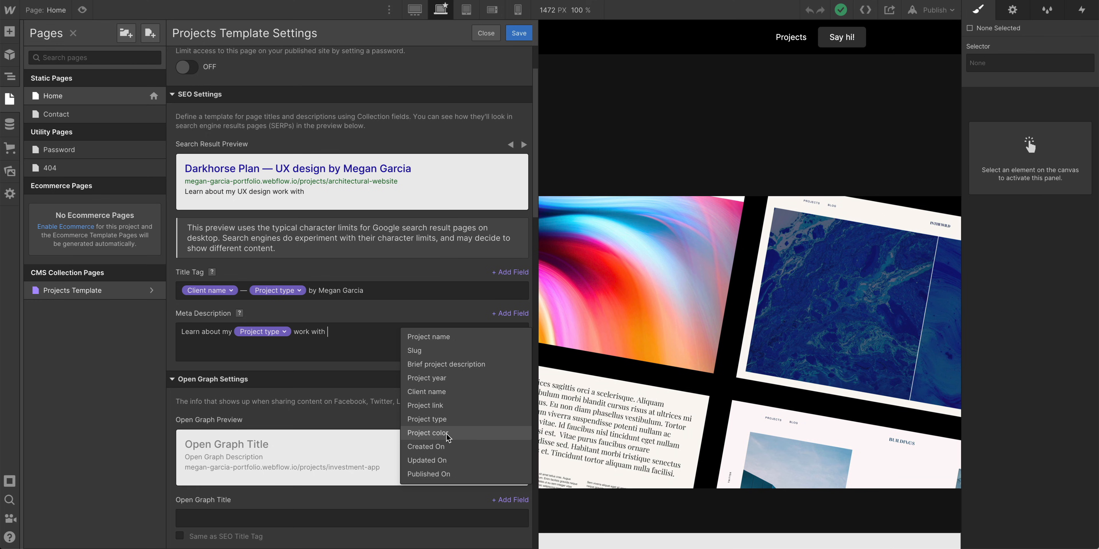
{"action": "left_click", "coordinate": [426, 392]}
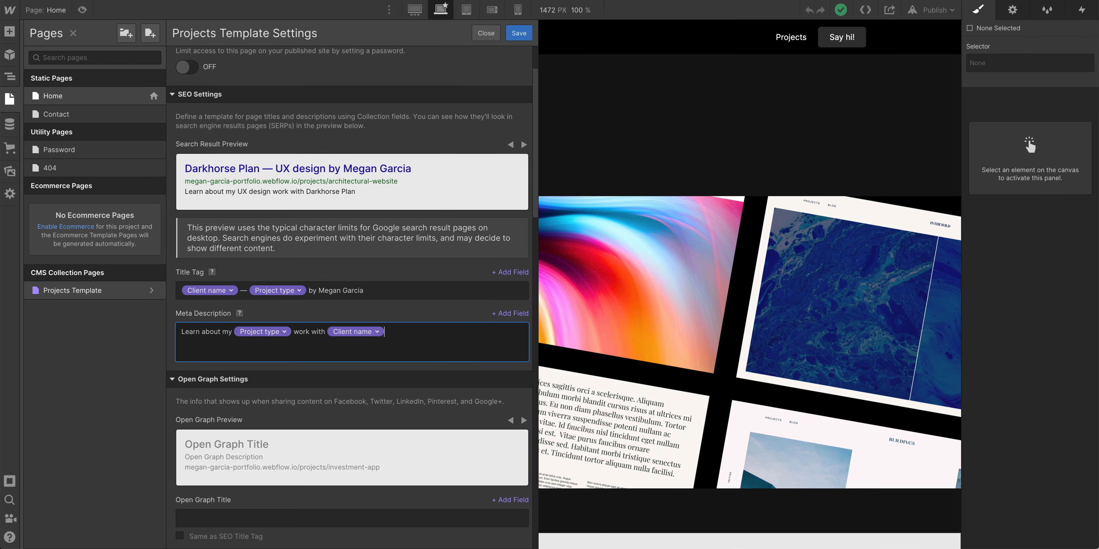
{"action": "left_click", "coordinate": [510, 313]}
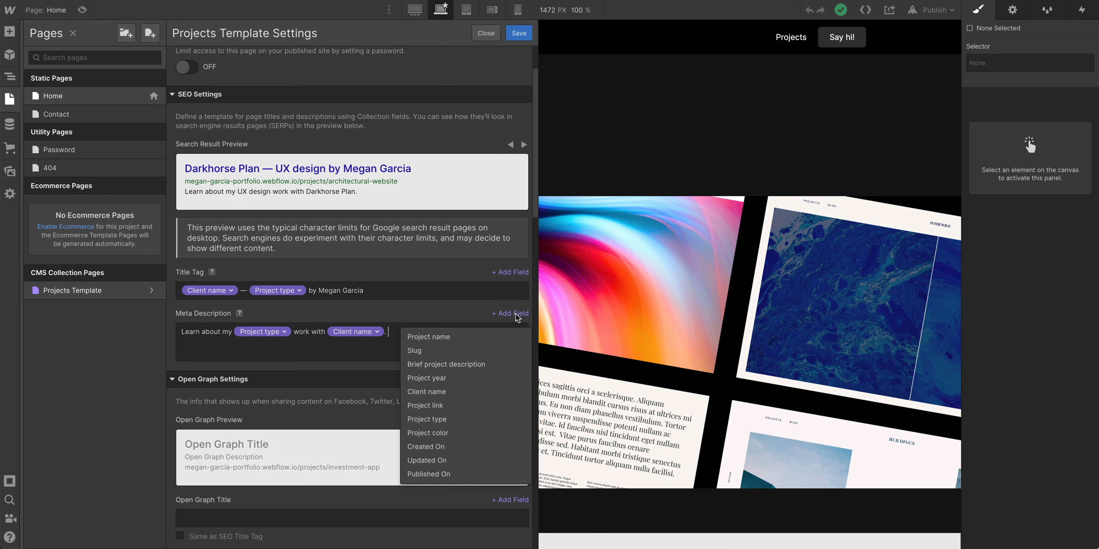
{"action": "left_click", "coordinate": [446, 365]}
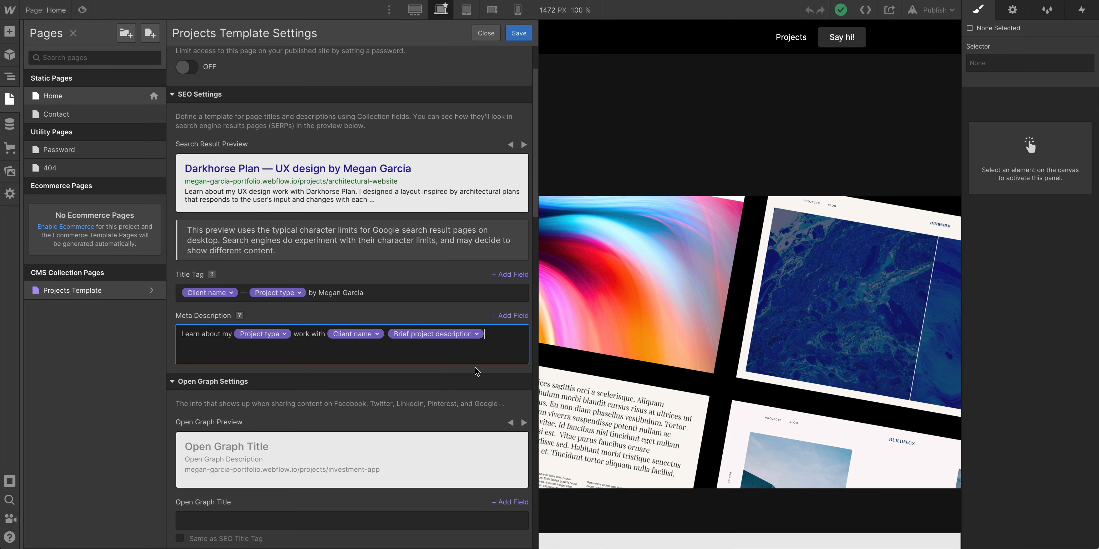
{"action": "mouse_move", "coordinate": [393, 156]}
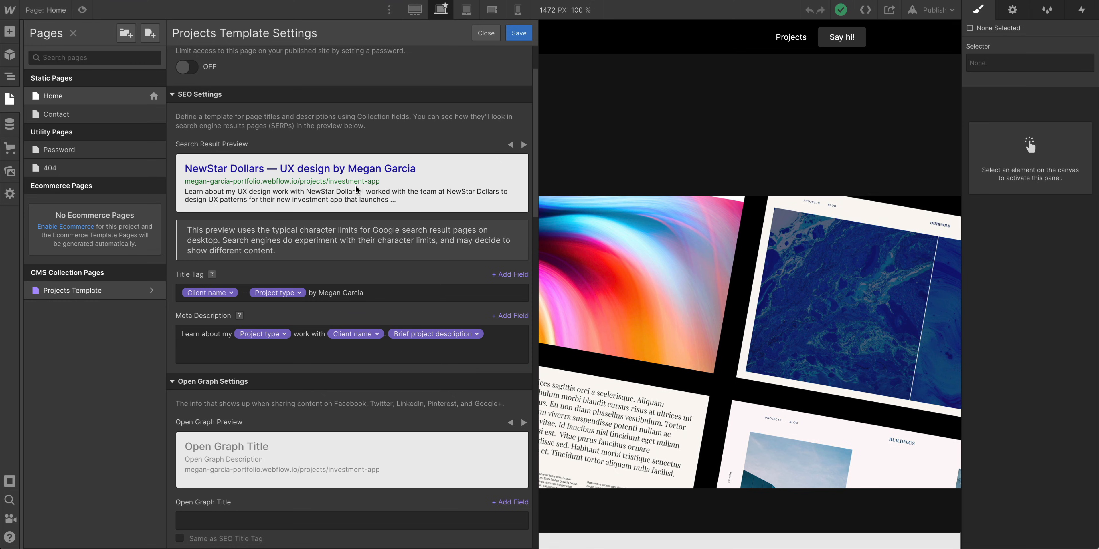
{"action": "mouse_move", "coordinate": [222, 195]}
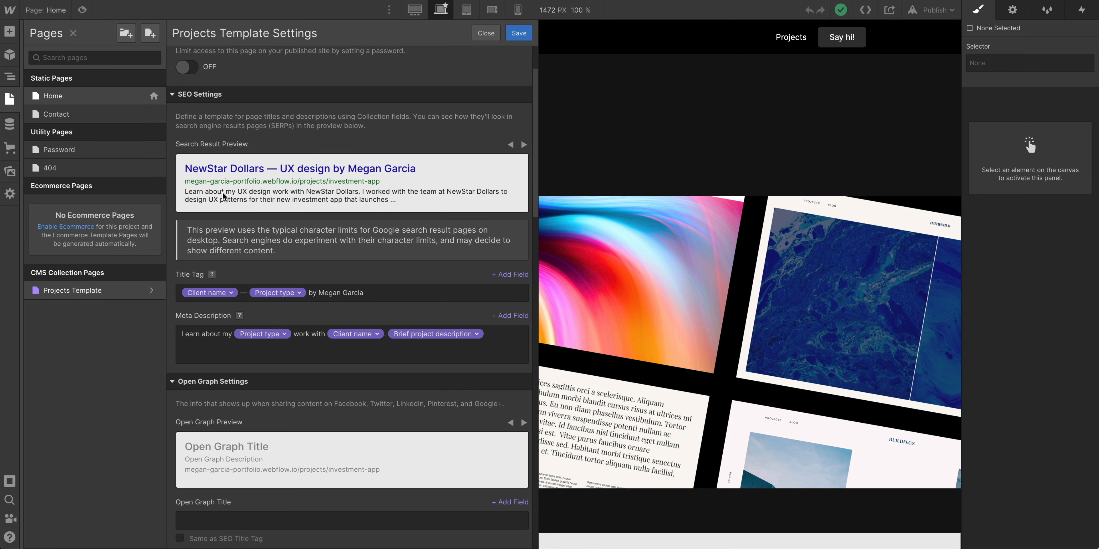
{"action": "mouse_move", "coordinate": [355, 199]}
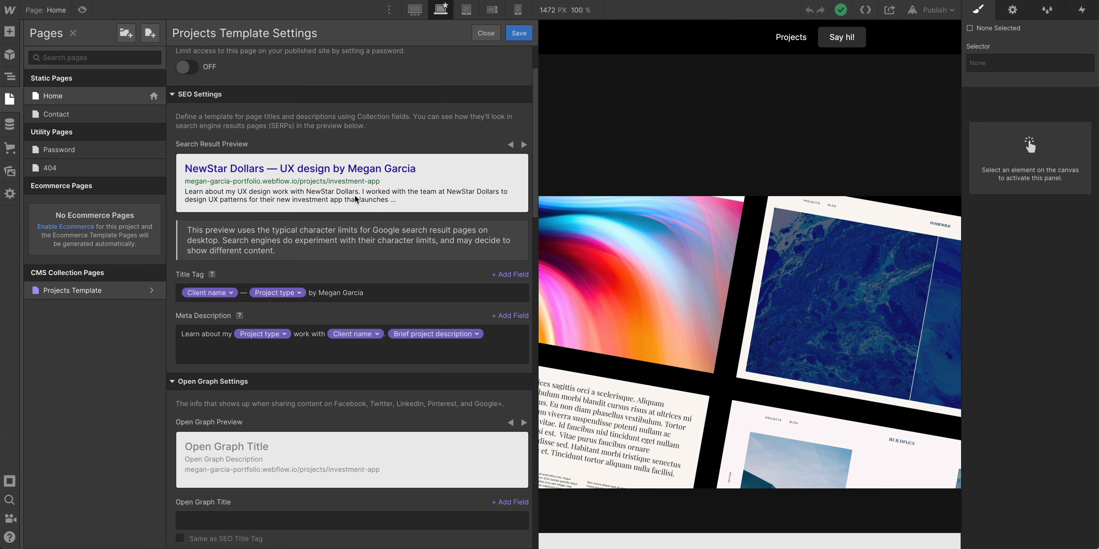
Step: Preview the generated description for two more collection items
{"action": "left_click", "coordinate": [524, 145]}
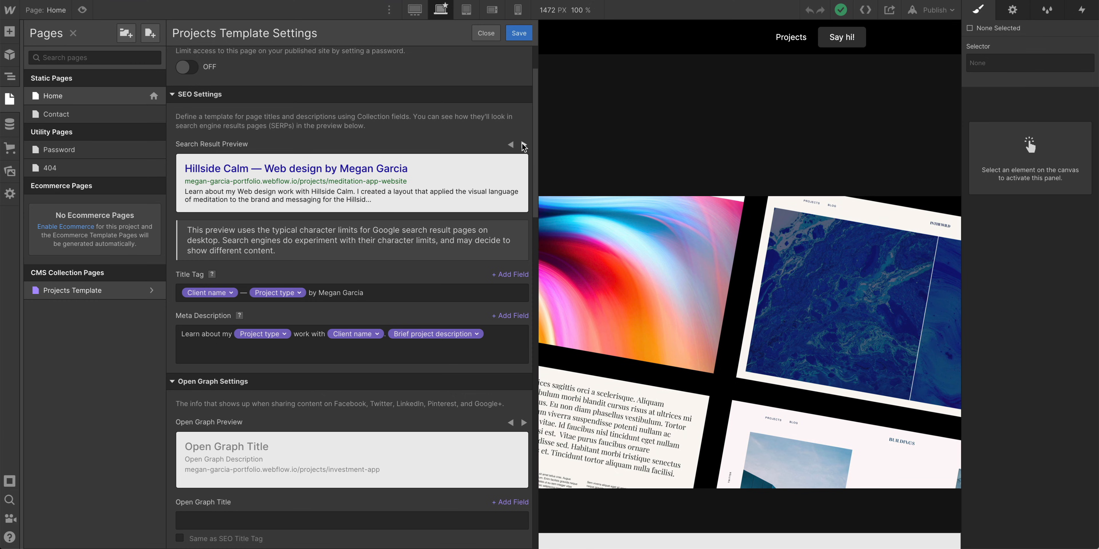
{"action": "left_click", "coordinate": [524, 144]}
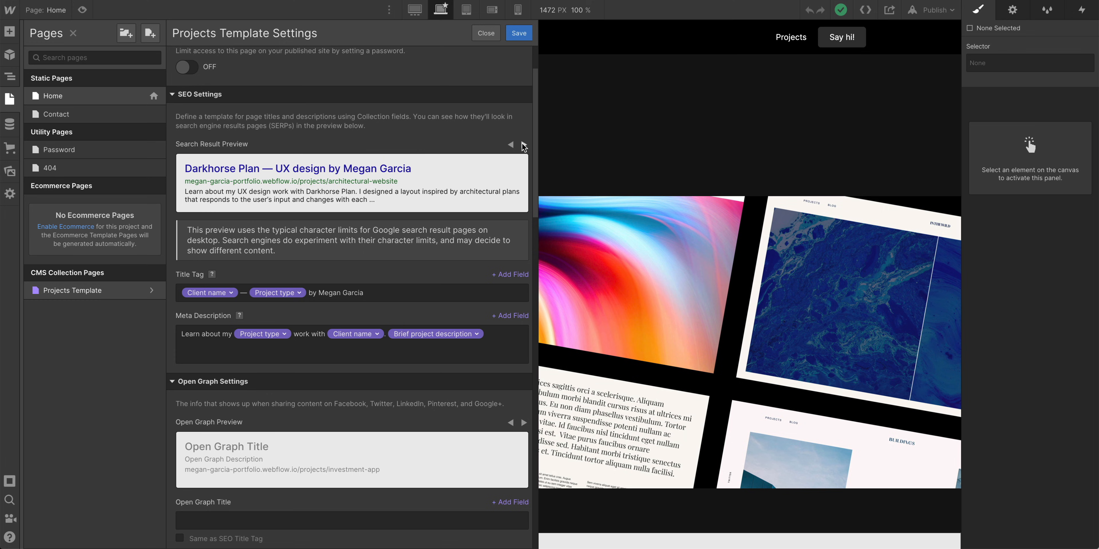
{"action": "scroll", "scroll_direction": "down", "scroll_amount": 3}
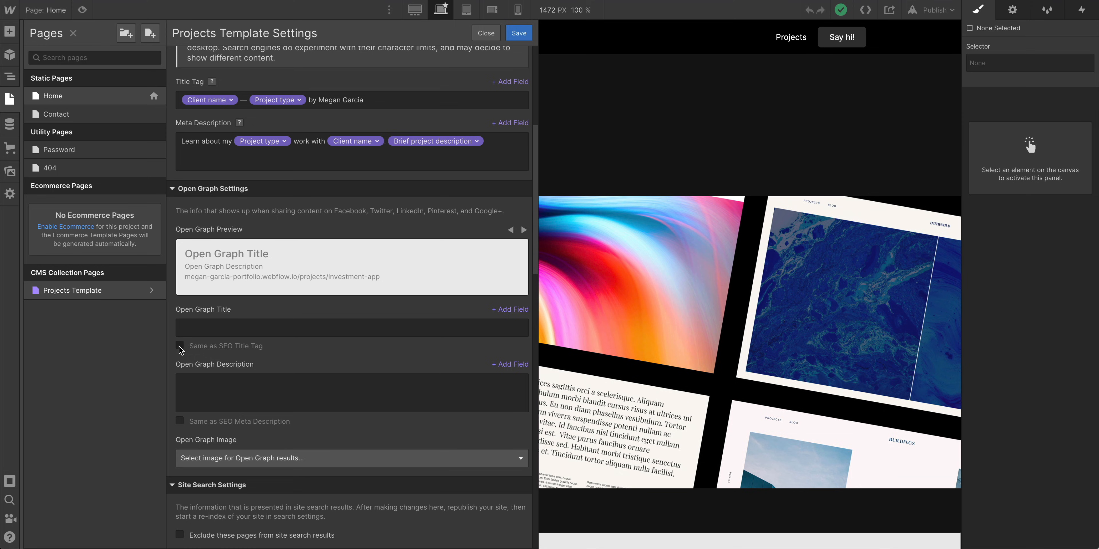
Step: Mirror the SEO title in Open Graph and set its description to Brief project description plus 'Learn more on my online portfolio.'
{"action": "left_click", "coordinate": [180, 346]}
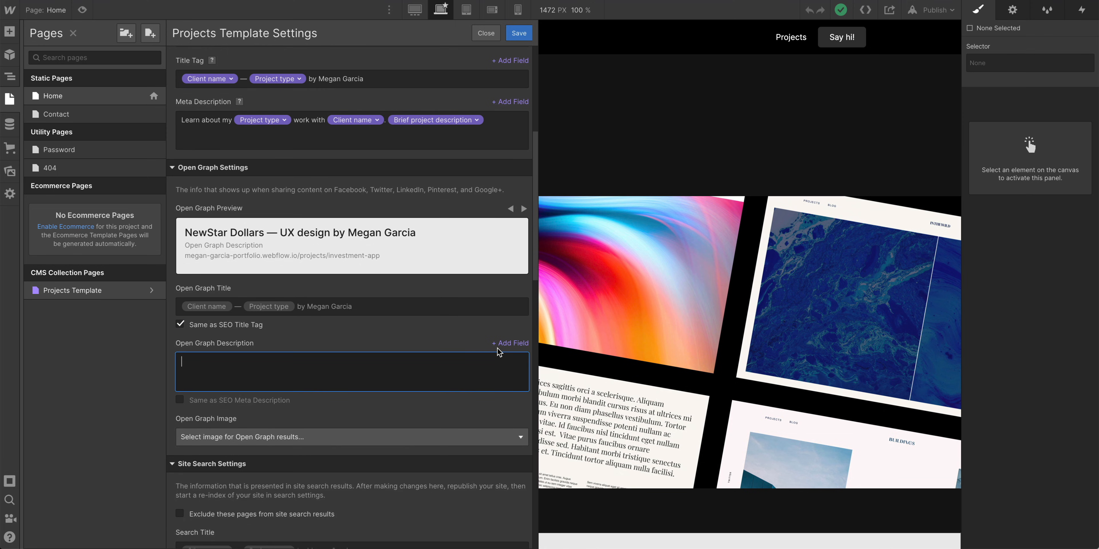
{"action": "left_click", "coordinate": [510, 343]}
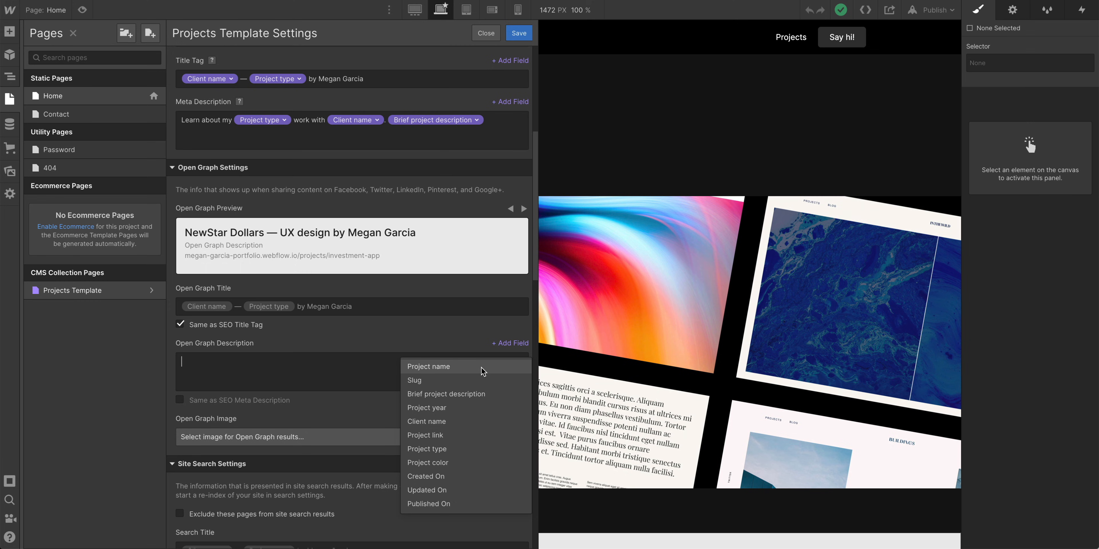
{"action": "left_click", "coordinate": [446, 394]}
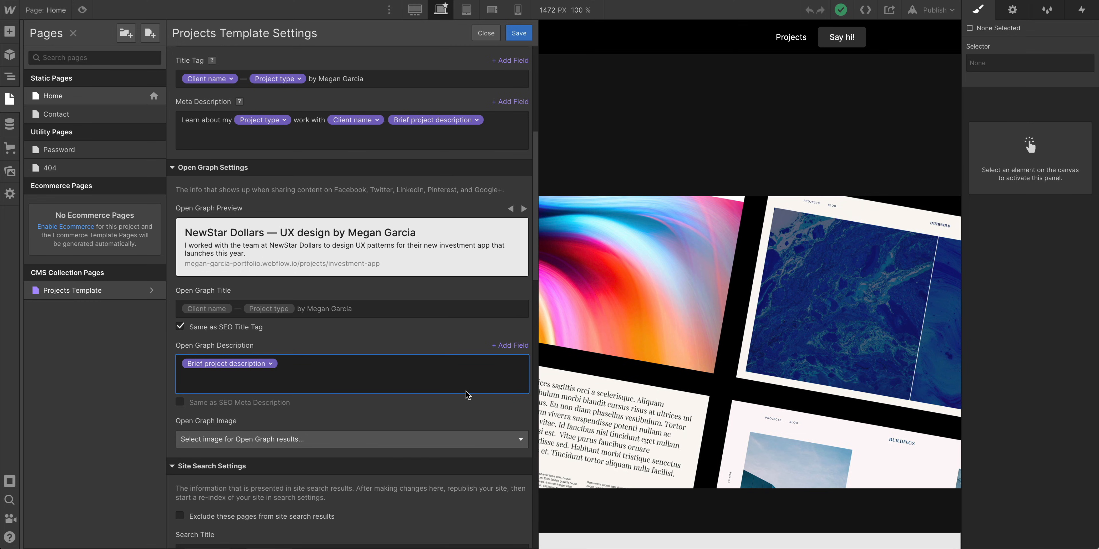
{"action": "type", "text": "Learn more"}
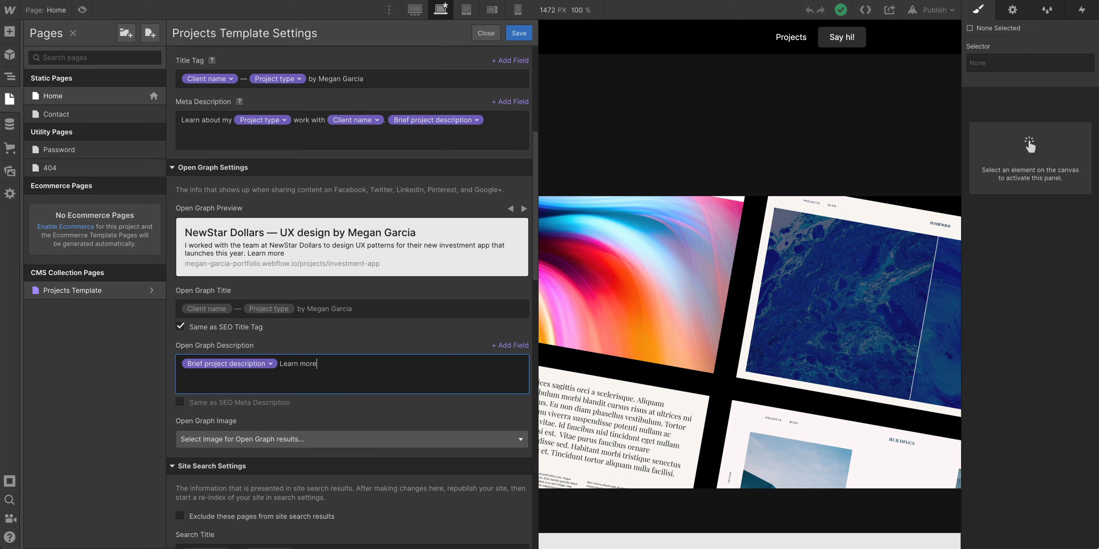
{"action": "type", "text": "on my online portfolio."}
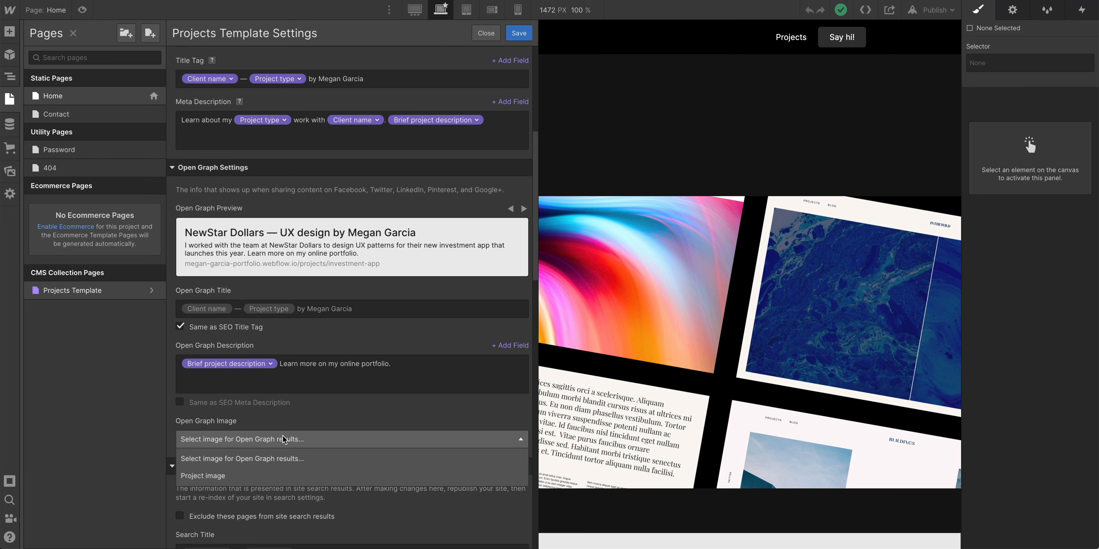
Step: Use each project's 'Project image' as the Open Graph image, check a couple of project previews, and save
{"action": "left_click", "coordinate": [203, 476]}
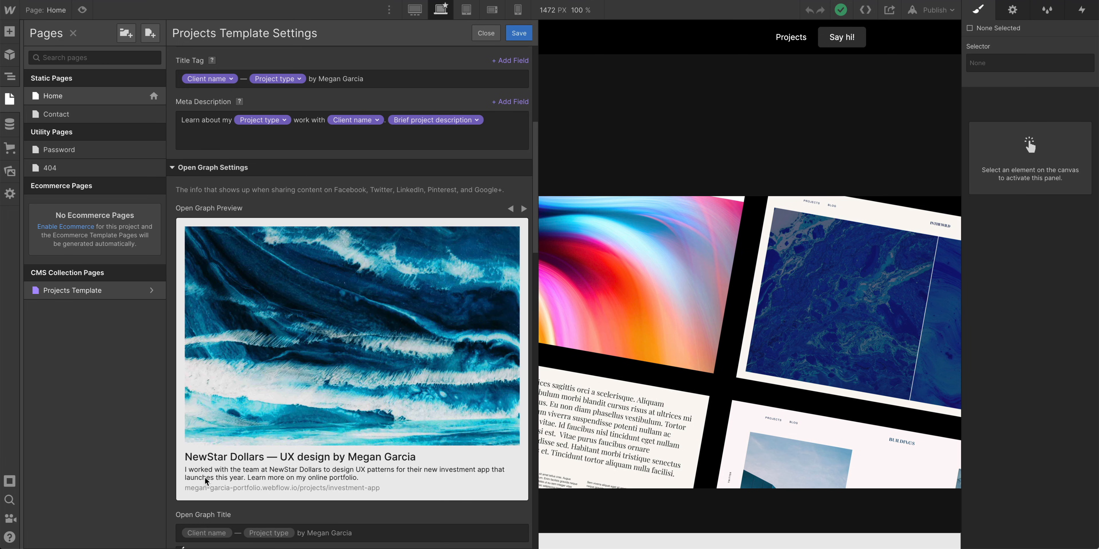
{"action": "mouse_move", "coordinate": [373, 344]}
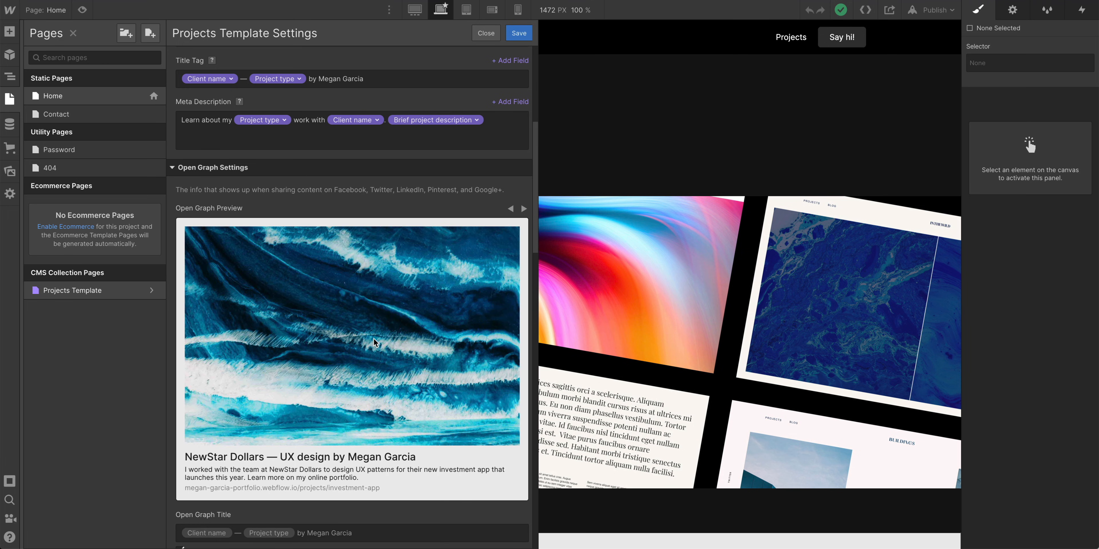
{"action": "mouse_move", "coordinate": [481, 236]}
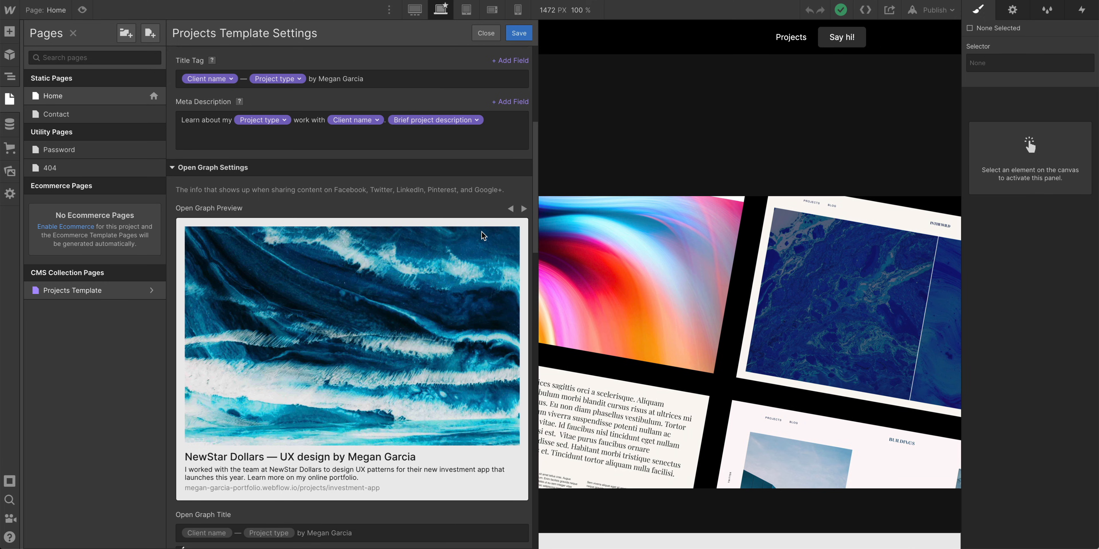
{"action": "left_click", "coordinate": [523, 209]}
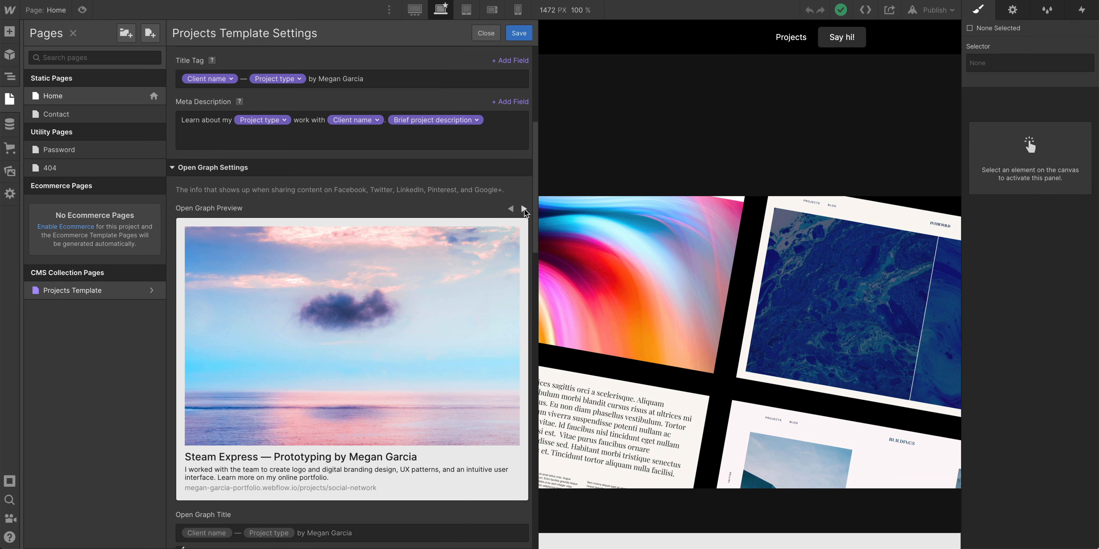
{"action": "left_click", "coordinate": [523, 208]}
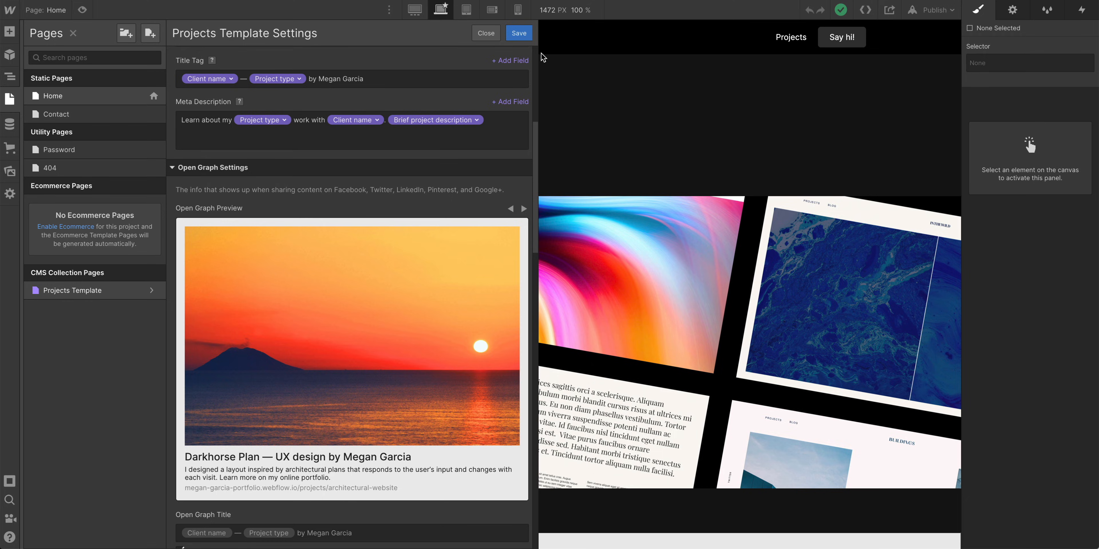
{"action": "left_click", "coordinate": [485, 33]}
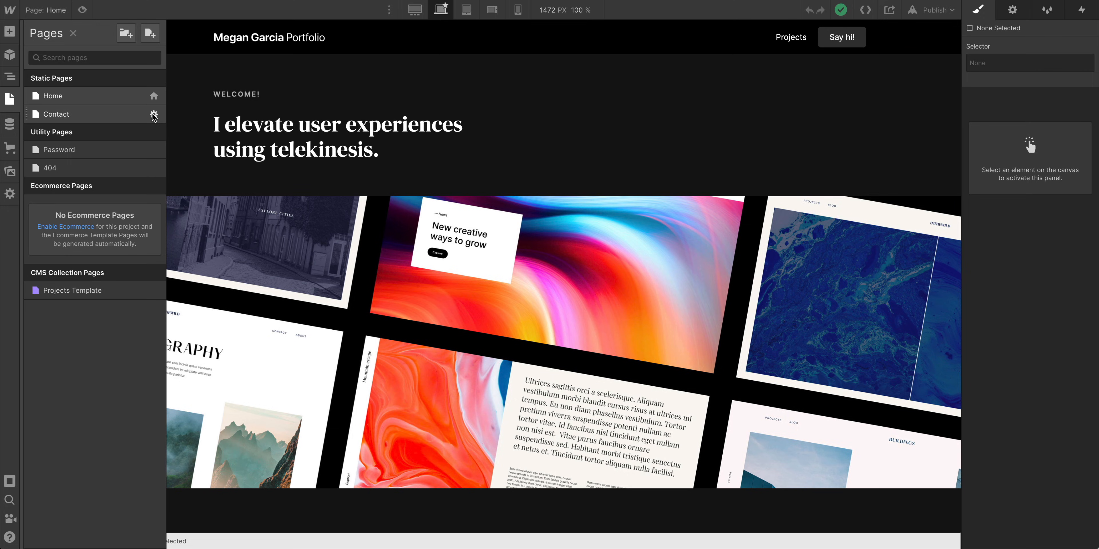
Step: Give the Contact page the title tag 'Get in touch — Megan Garcia — UX Designer'
{"action": "left_click", "coordinate": [154, 114]}
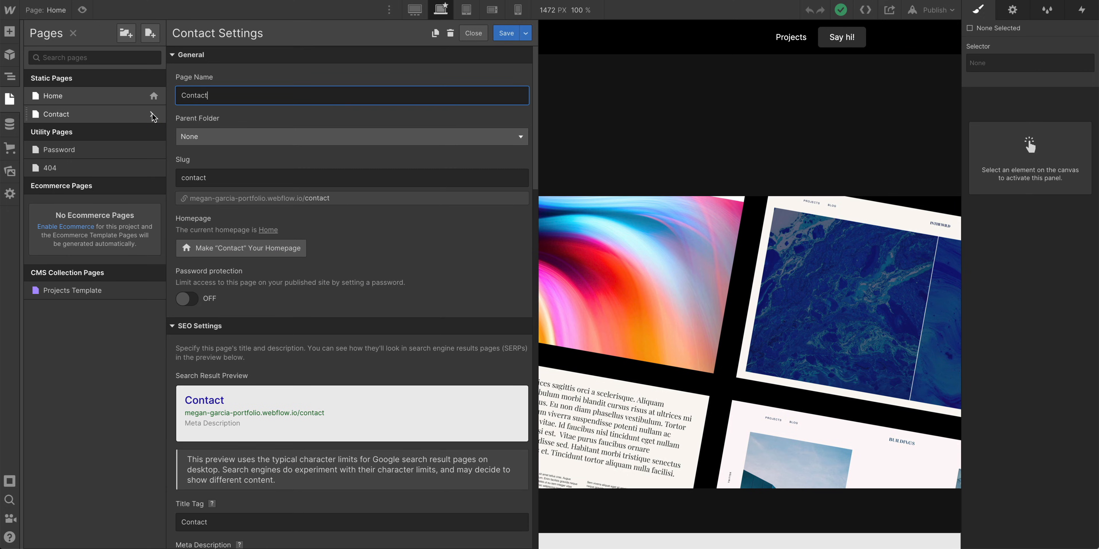
{"action": "scroll", "scroll_direction": "down", "scroll_amount": 3}
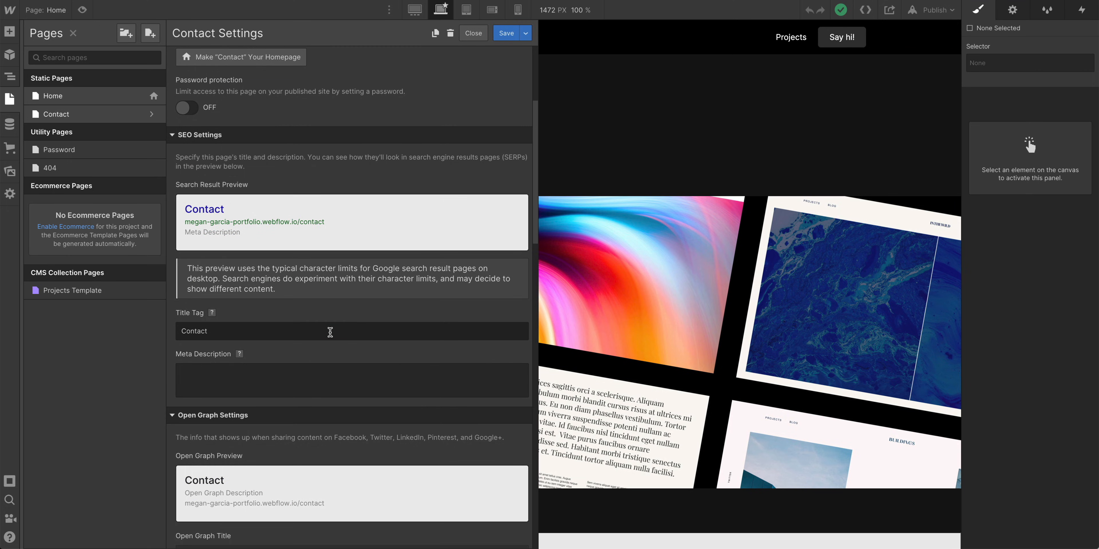
{"action": "type", "text": "Get in touch"}
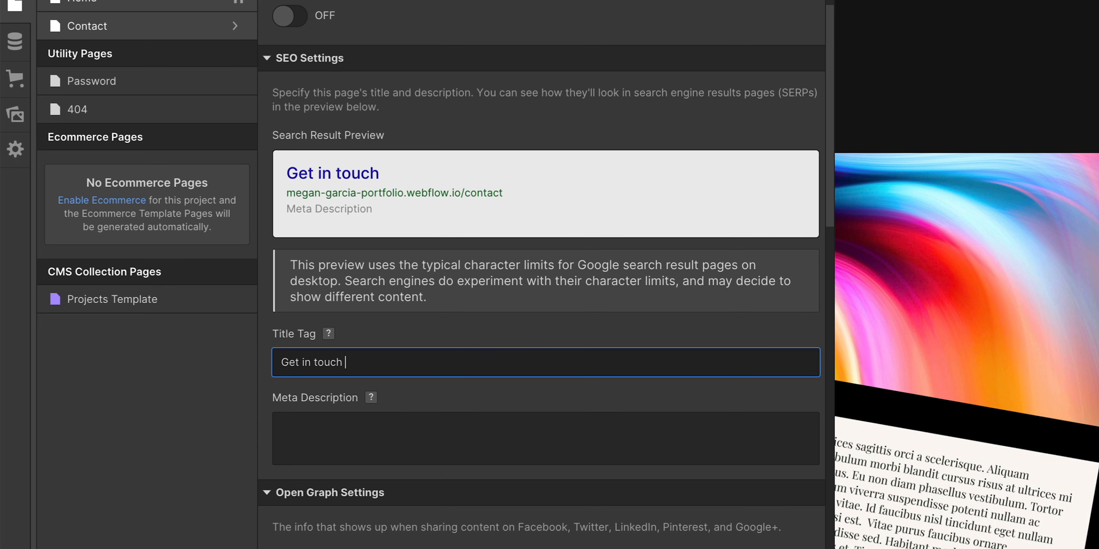
{"action": "type", "text": "— Megan Garc"}
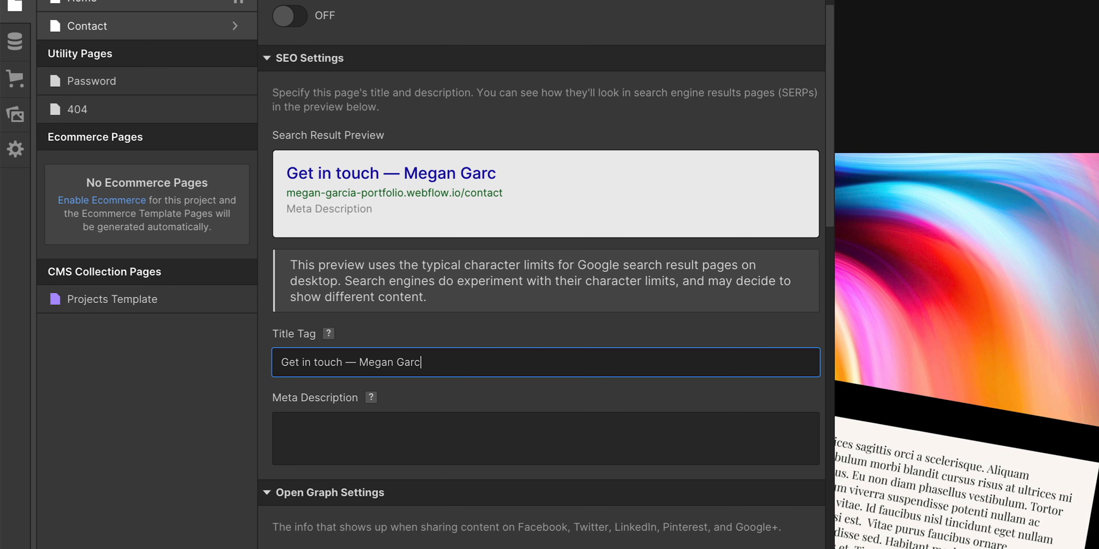
{"action": "type", "text": "ia — UX De"}
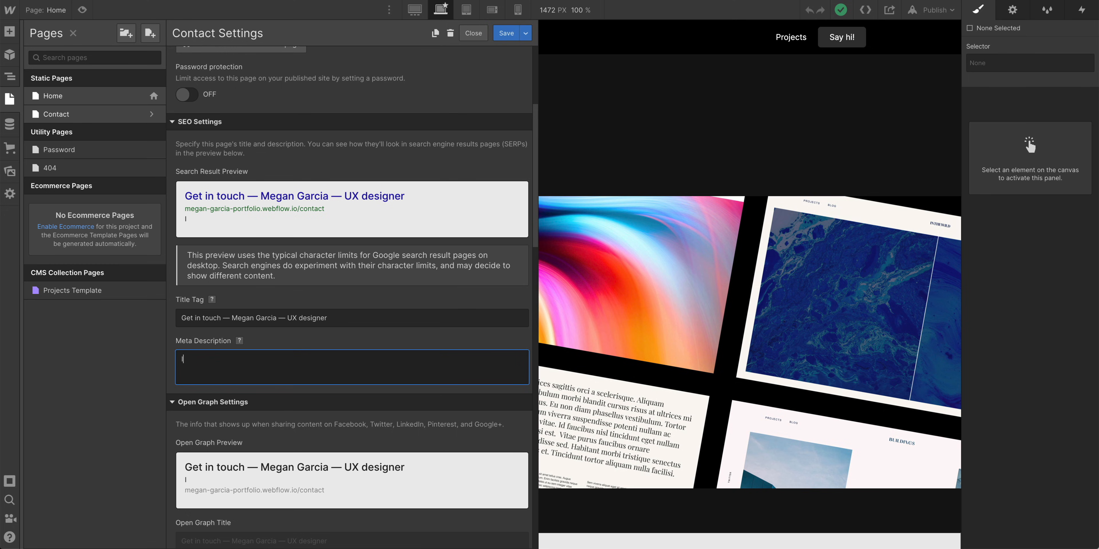
Step: Add a meta description inviting UX design enquiries and promising a reply within one business day
{"action": "type", "text": "If you're looking for"}
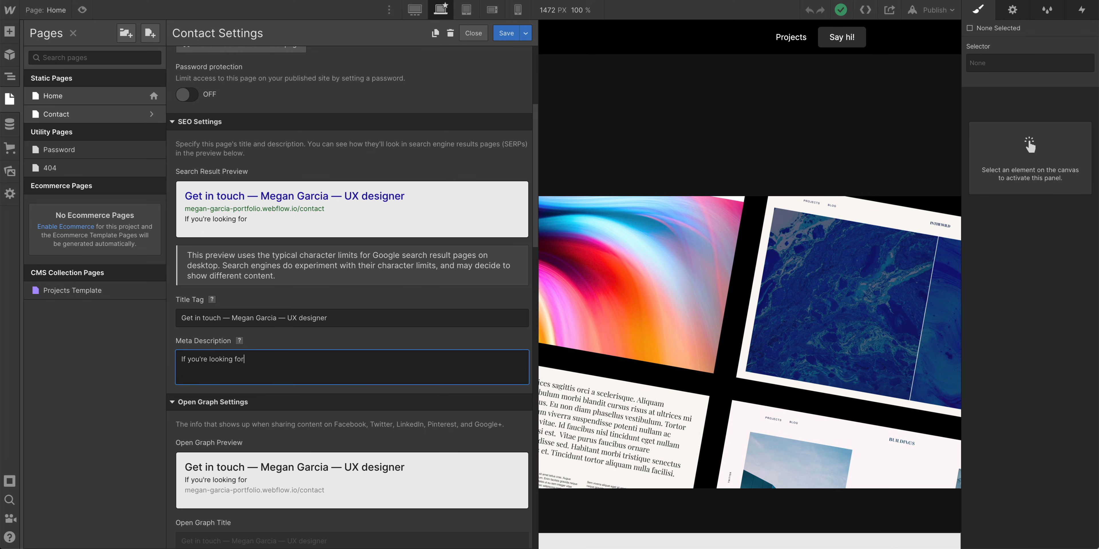
{"action": "type", "text": "a UX designer to c"}
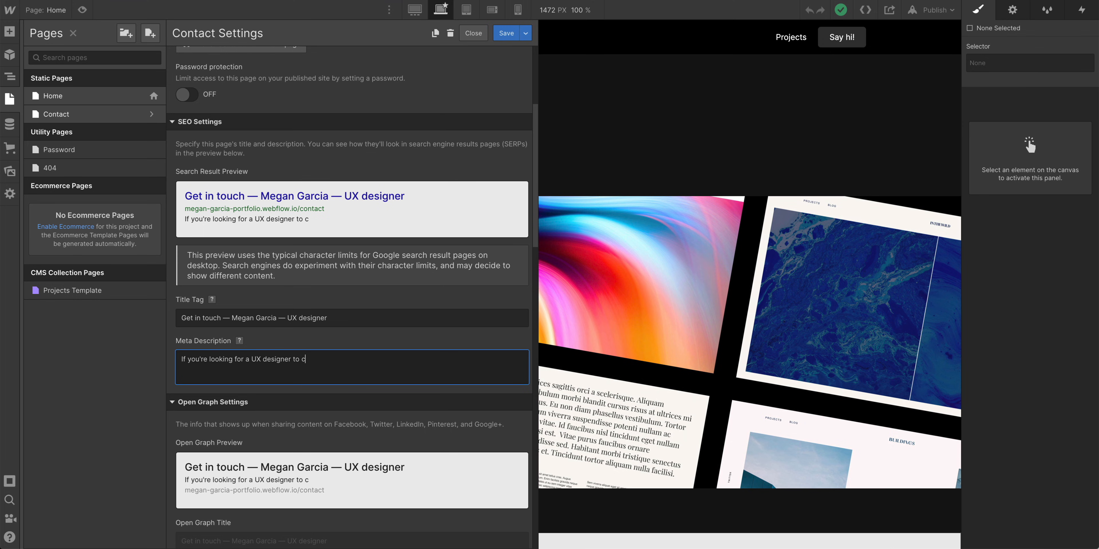
{"action": "type", "text": "hange your life, please reach out. I aim to respon"}
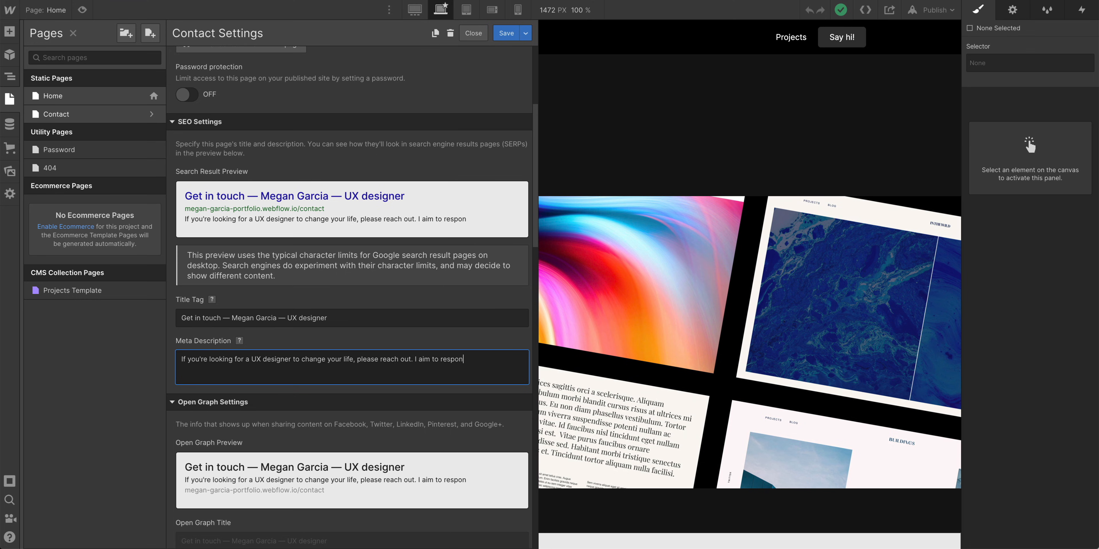
{"action": "type", "text": "within one"}
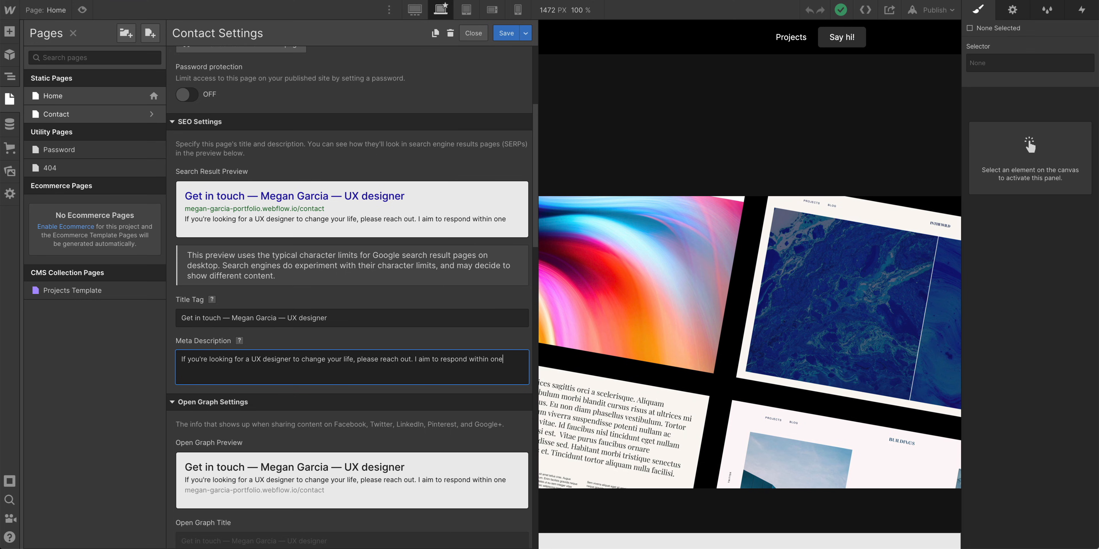
{"action": "type", "text": "business day."}
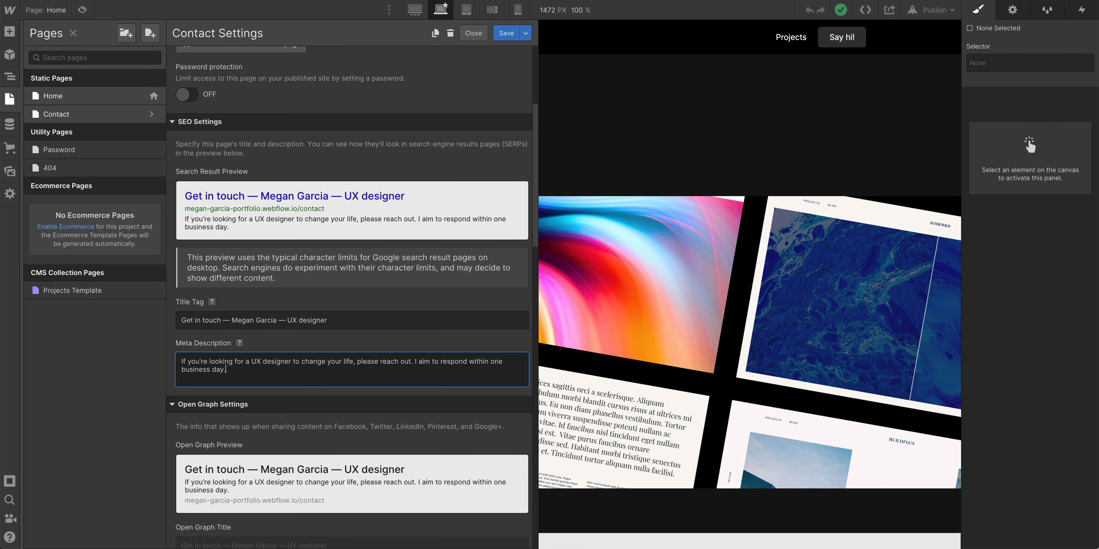
{"action": "scroll", "scroll_direction": "down", "scroll_amount": 3}
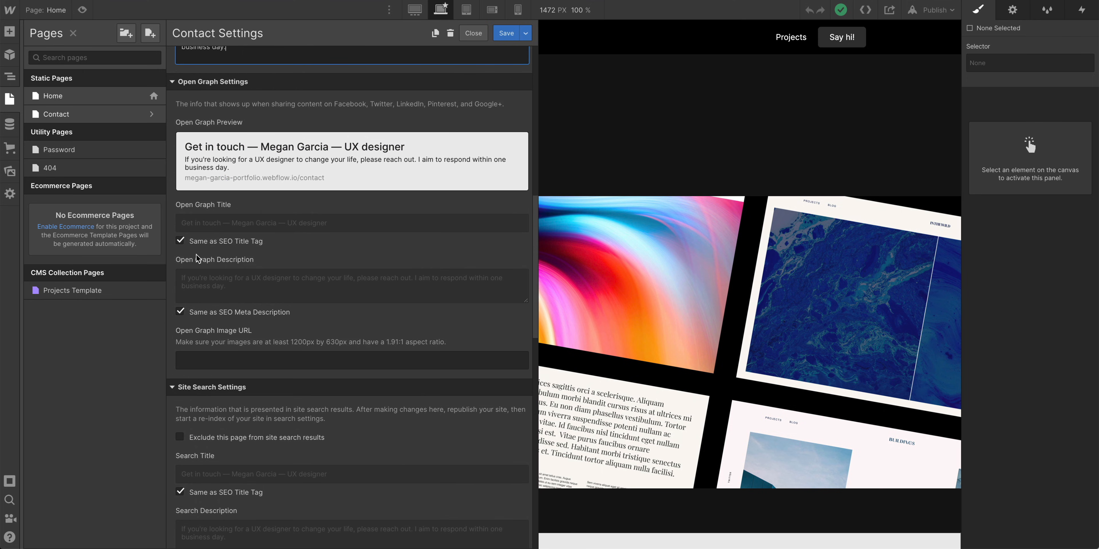
{"action": "mouse_move", "coordinate": [215, 301]}
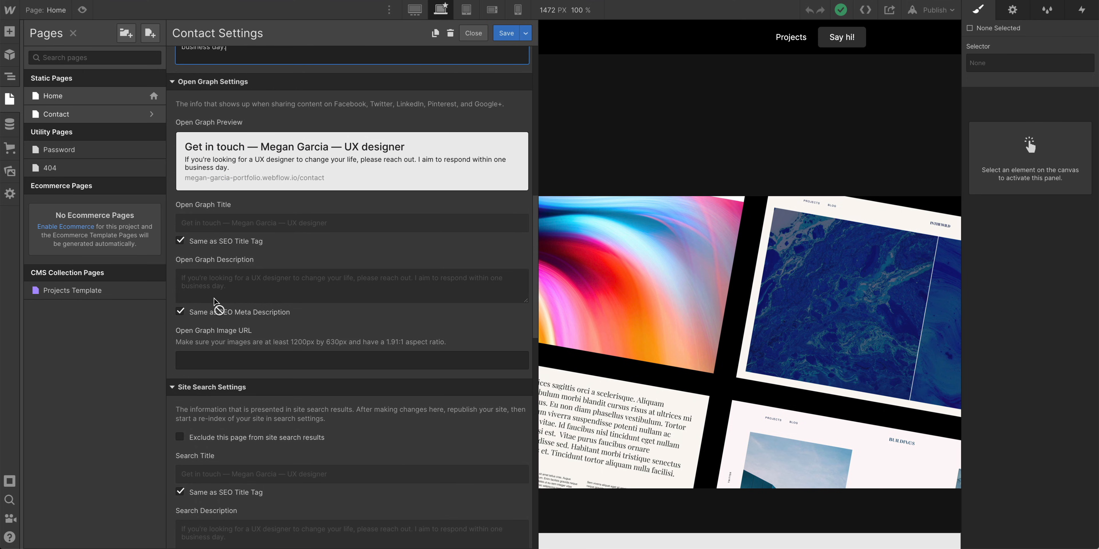
{"action": "mouse_move", "coordinate": [240, 361]}
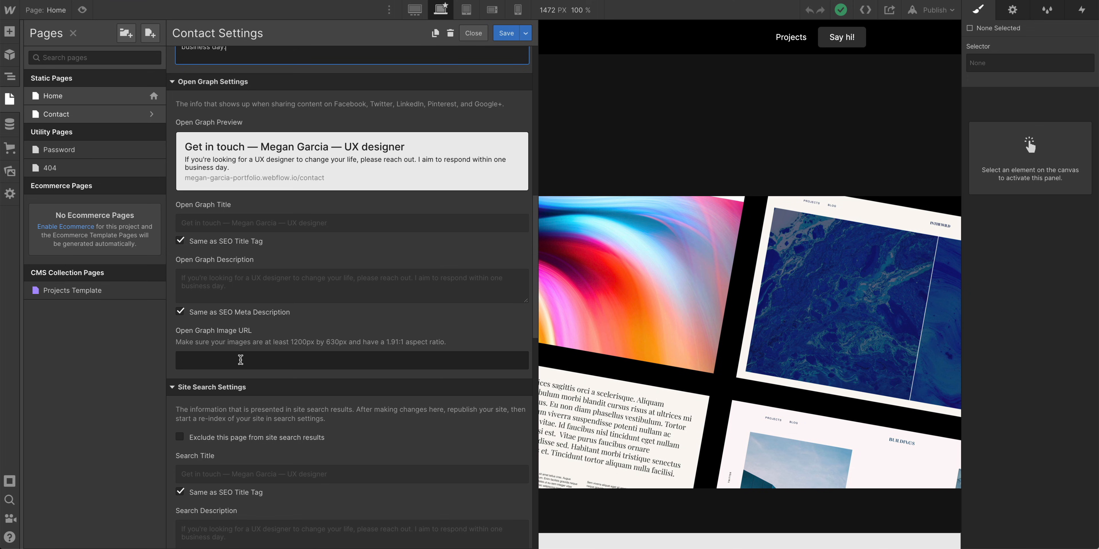
{"action": "mouse_move", "coordinate": [247, 362]}
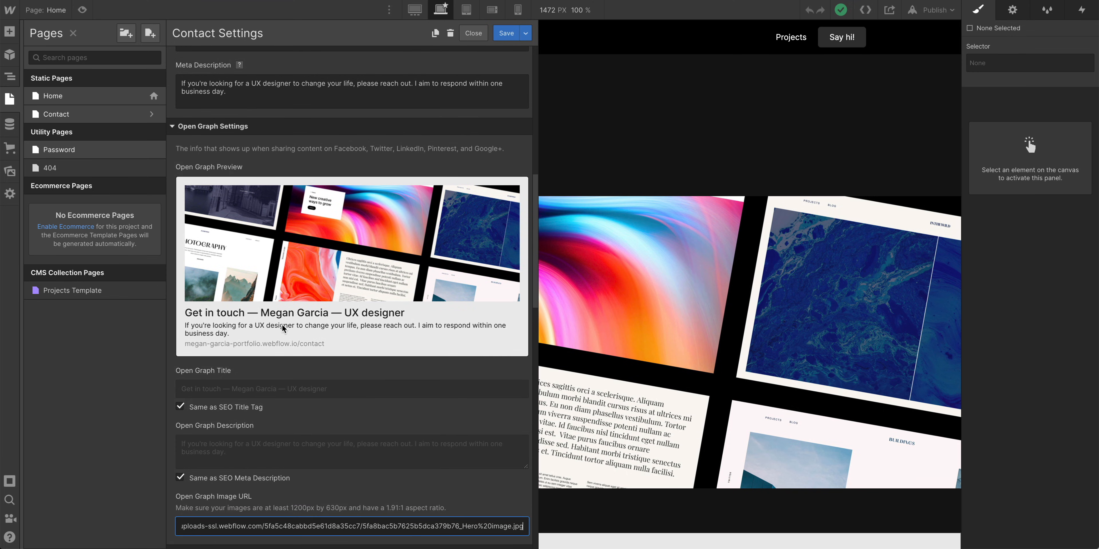
{"action": "mouse_move", "coordinate": [182, 191]}
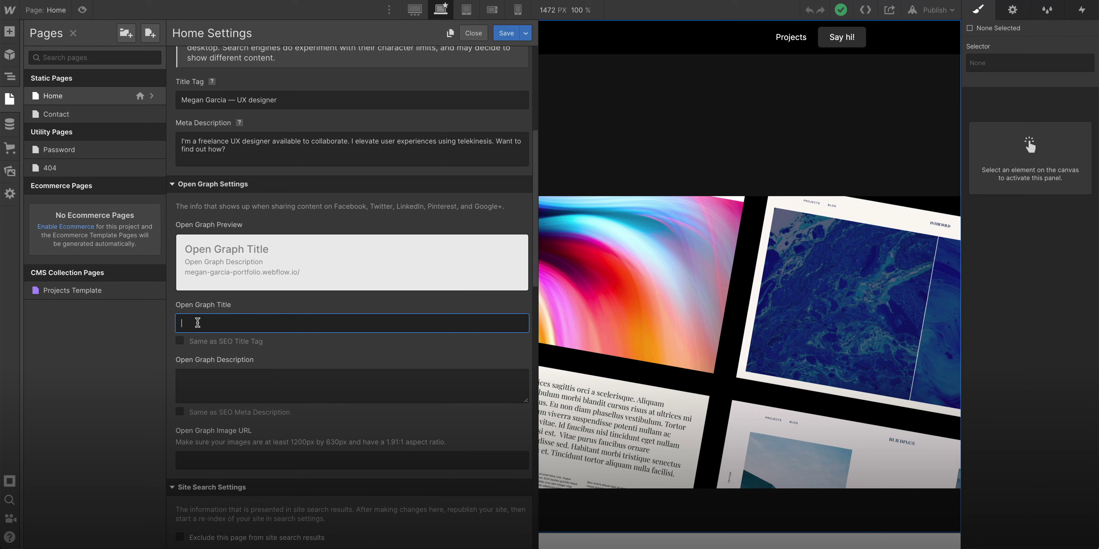
Step: Enter 'Meet Megan', reopen the Projects Template settings and cycle the share preview to Darkhorse Plan
{"action": "type", "text": "Meet Megan"}
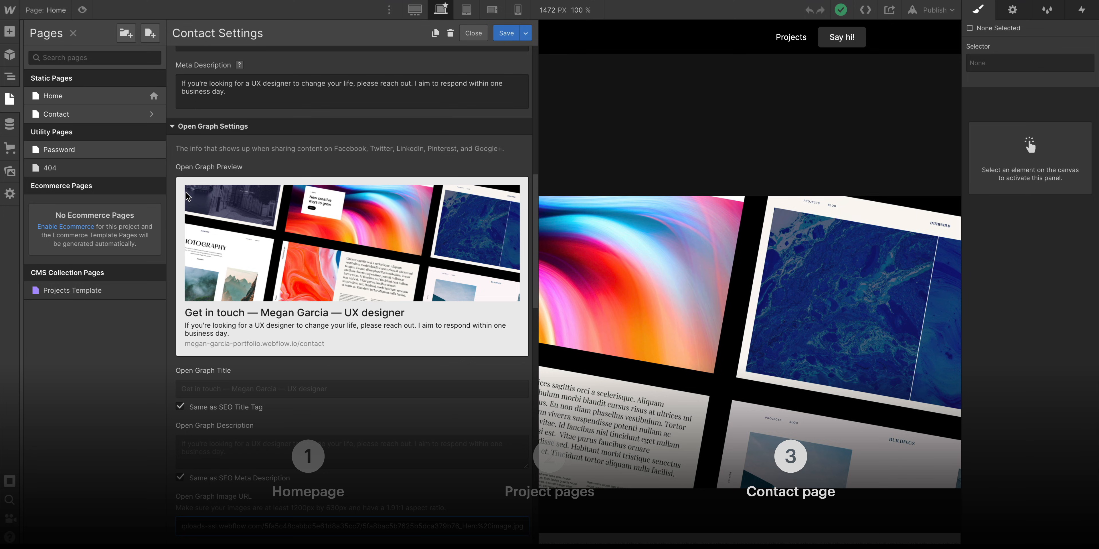
{"action": "left_click", "coordinate": [72, 290]}
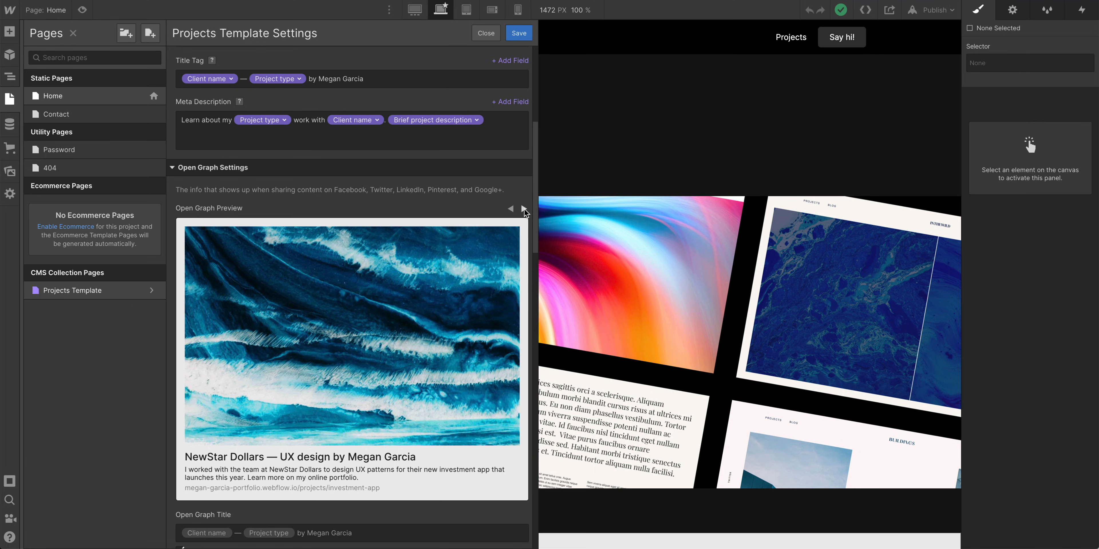
{"action": "left_click", "coordinate": [523, 208]}
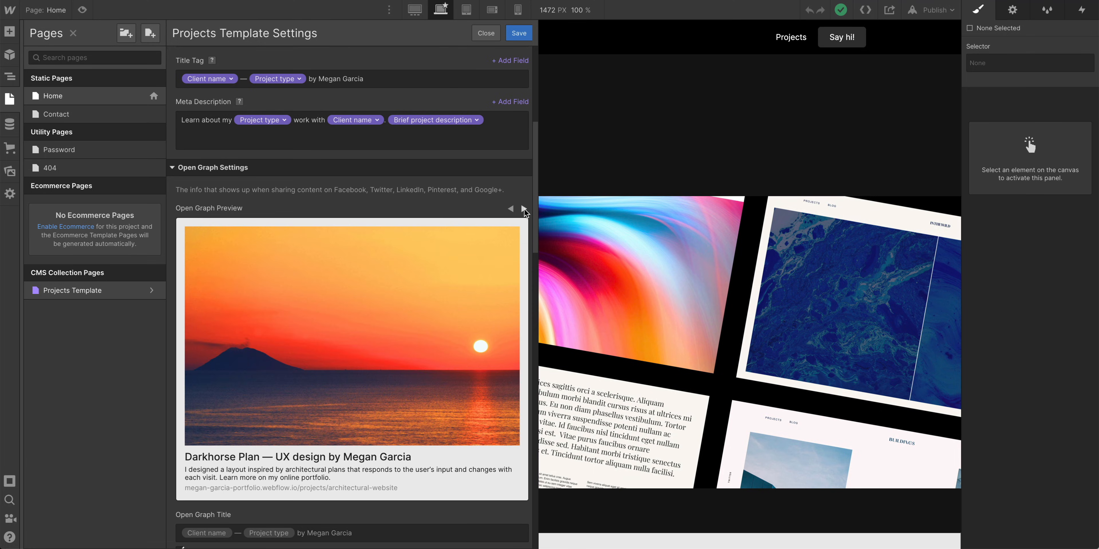